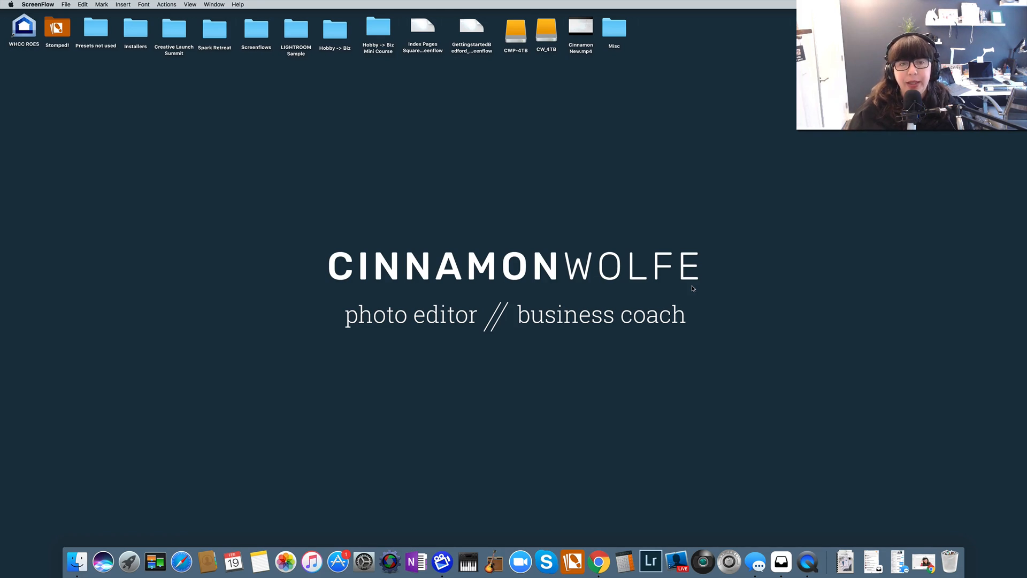
mouse_move(706, 294)
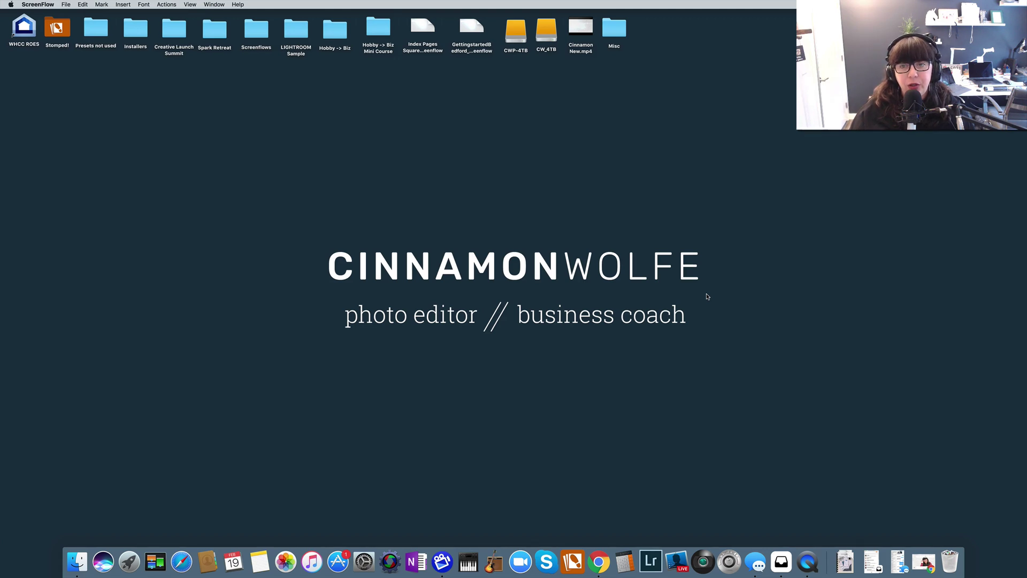
mouse_move(912, 561)
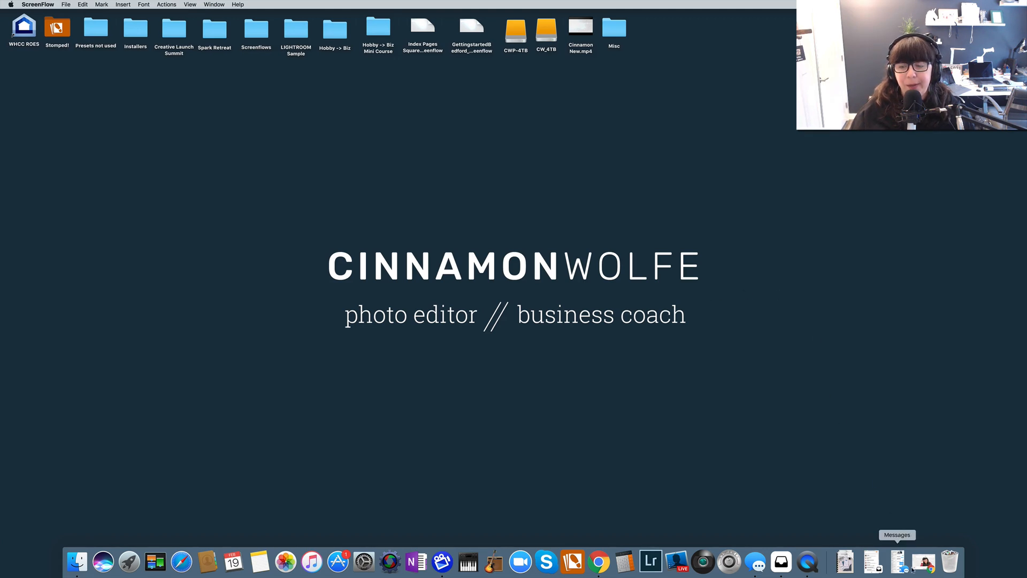
Step: Bring up the Squarespace editor and scroll the homepage down to the Featured on footer
left_click(611, 561)
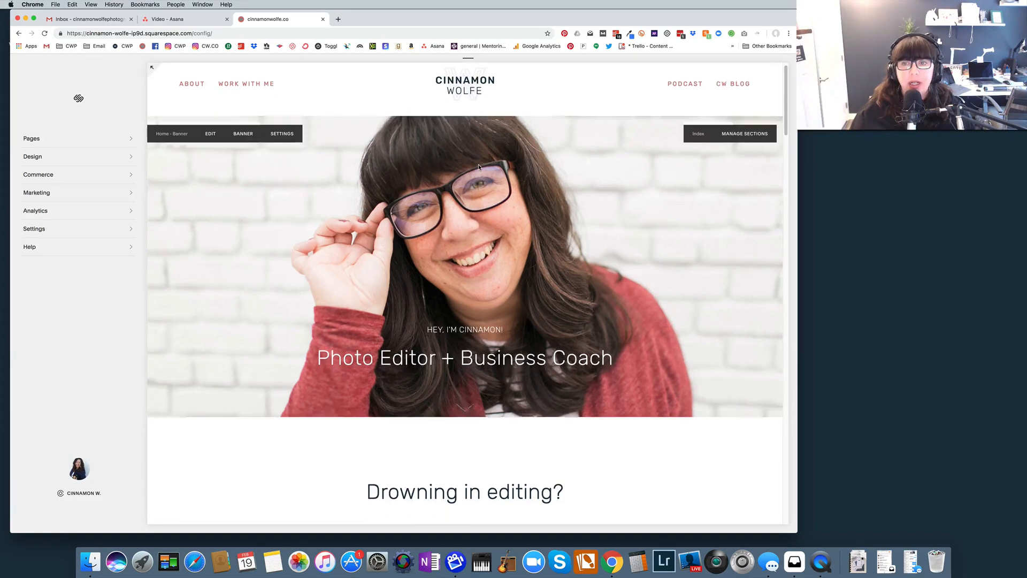
scroll("down", 3)
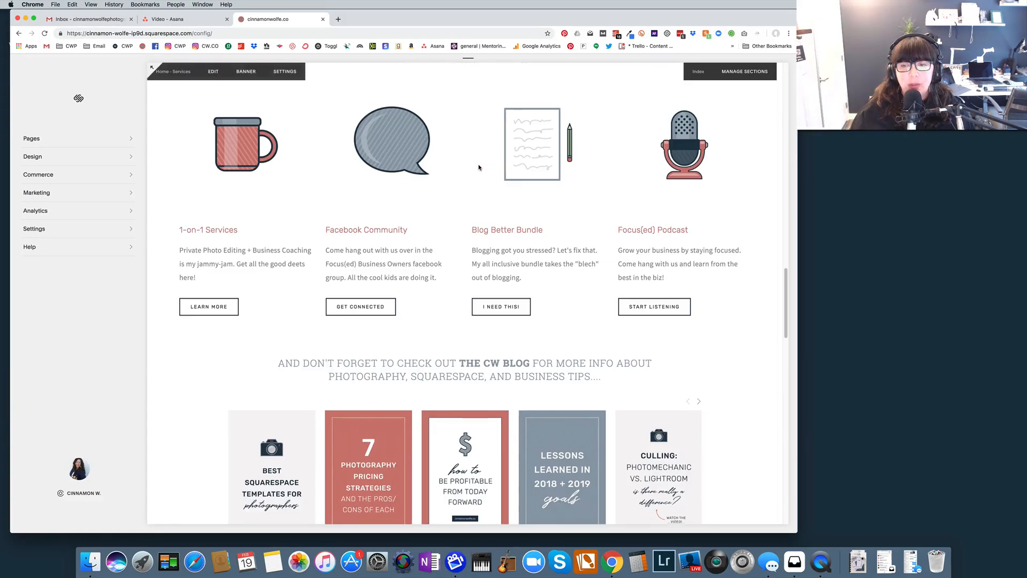
scroll("down", 3)
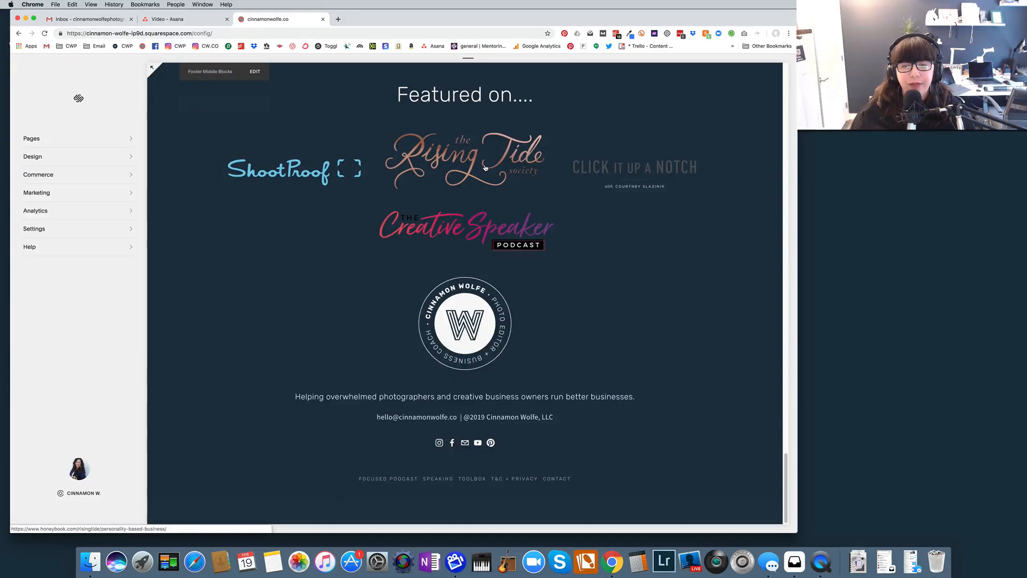
scroll("up", 3)
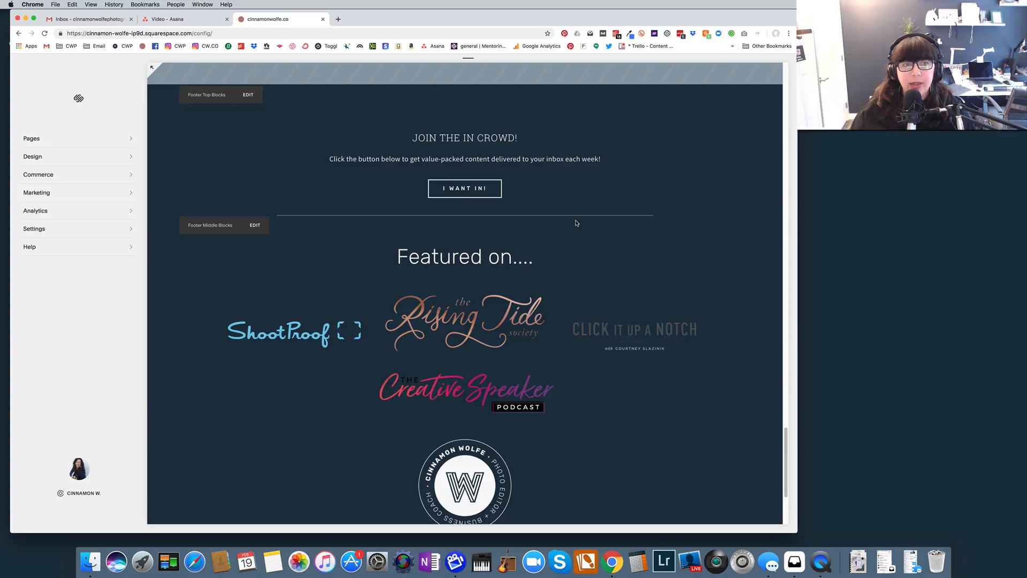
mouse_move(575, 222)
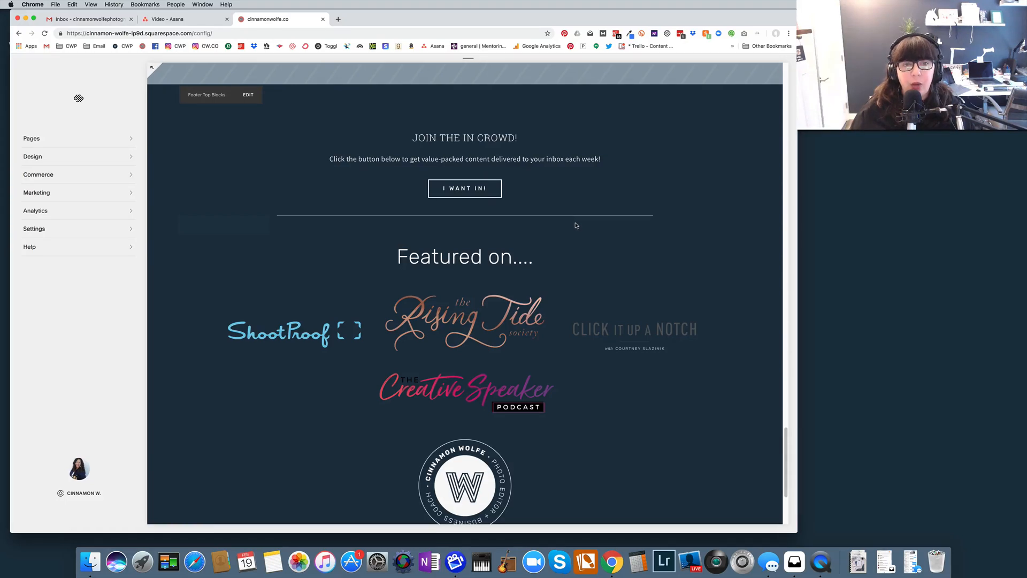
mouse_move(570, 115)
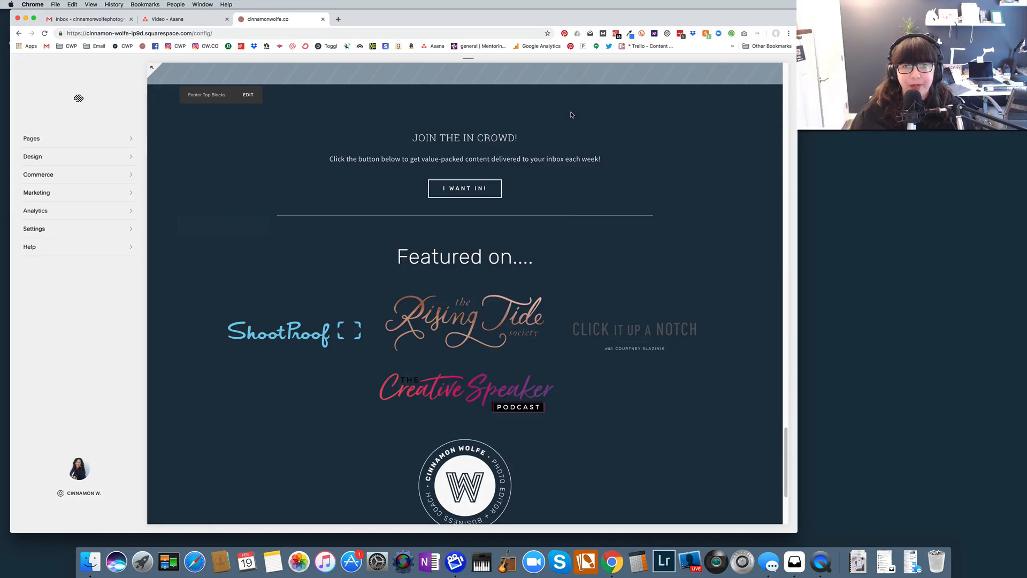
scroll("down", 3)
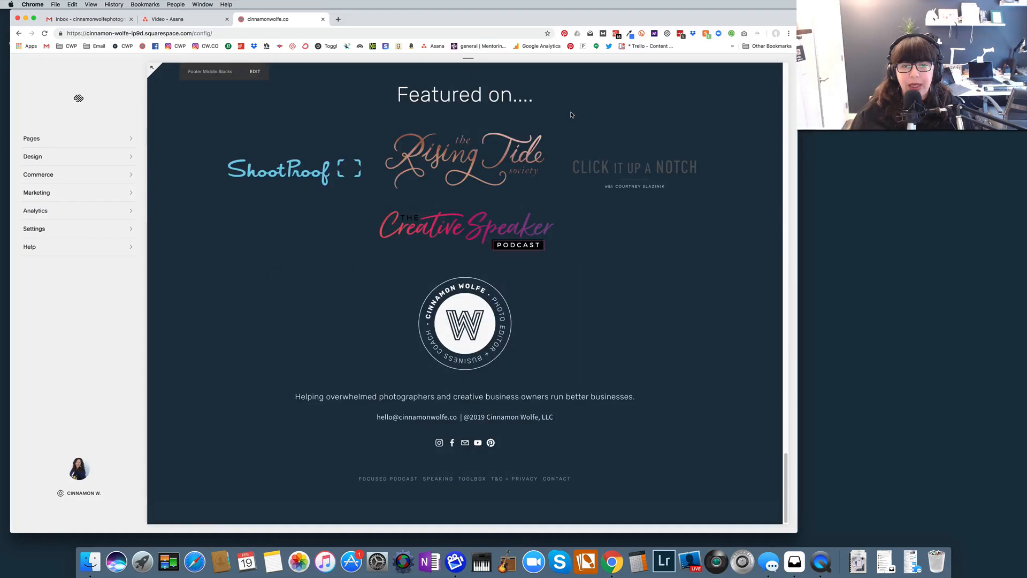
mouse_move(692, 250)
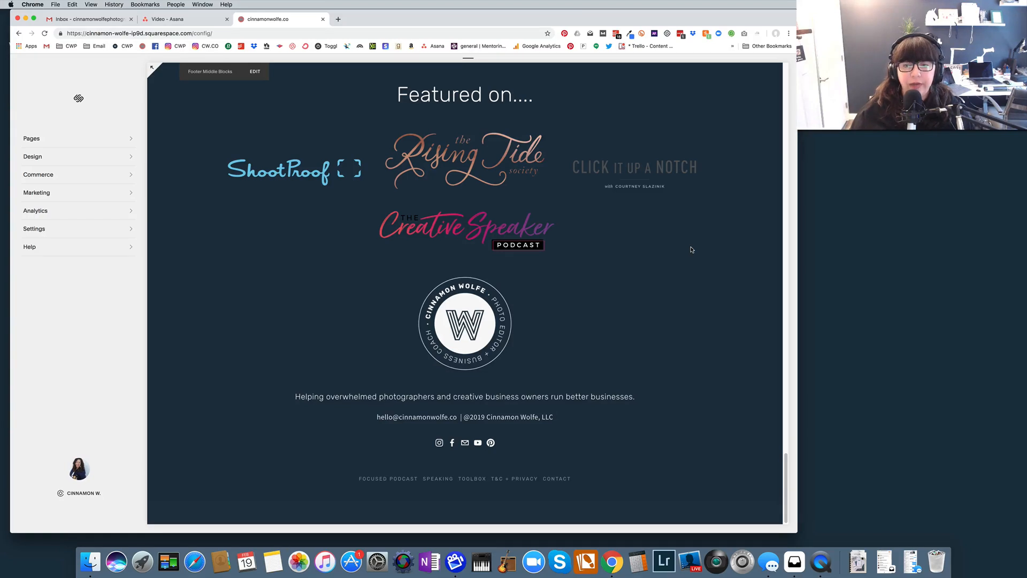
scroll("up", 3)
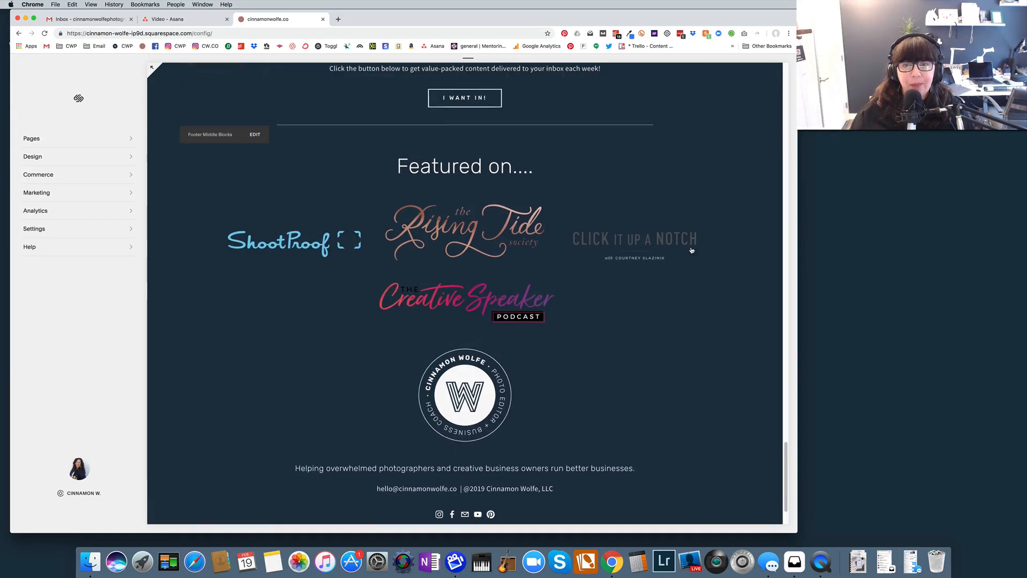
scroll("up", 3)
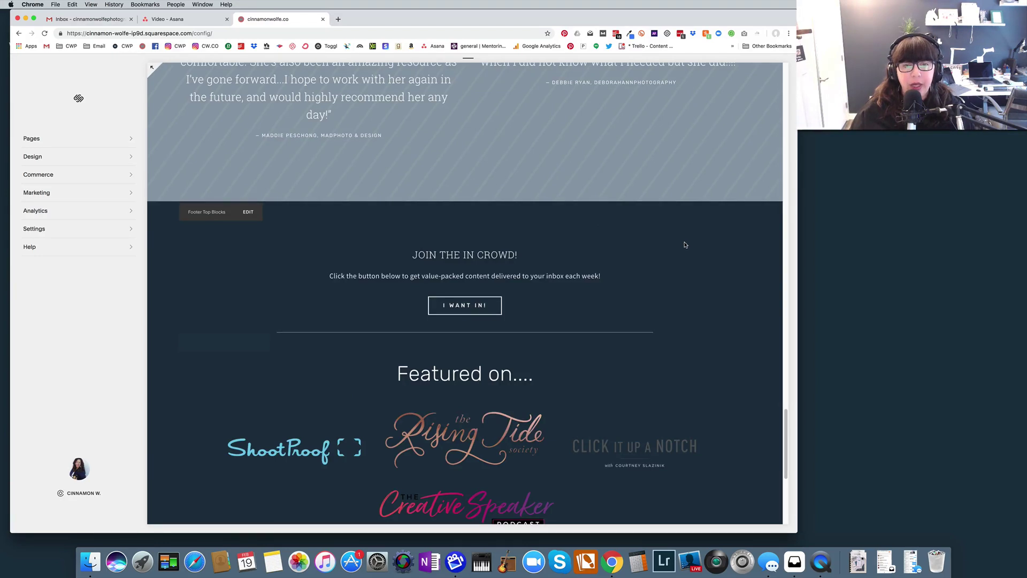
mouse_move(306, 207)
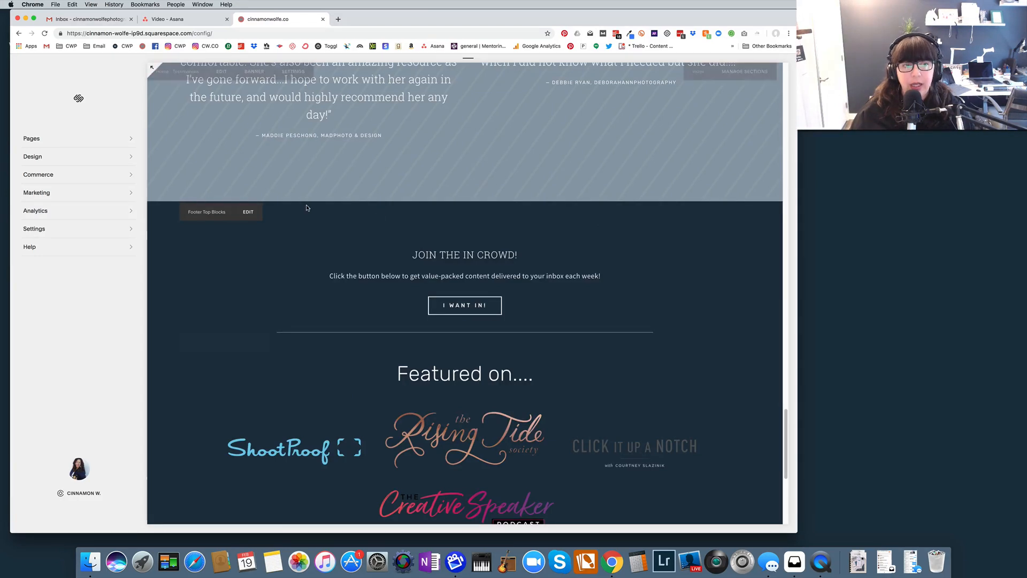
scroll("down", 3)
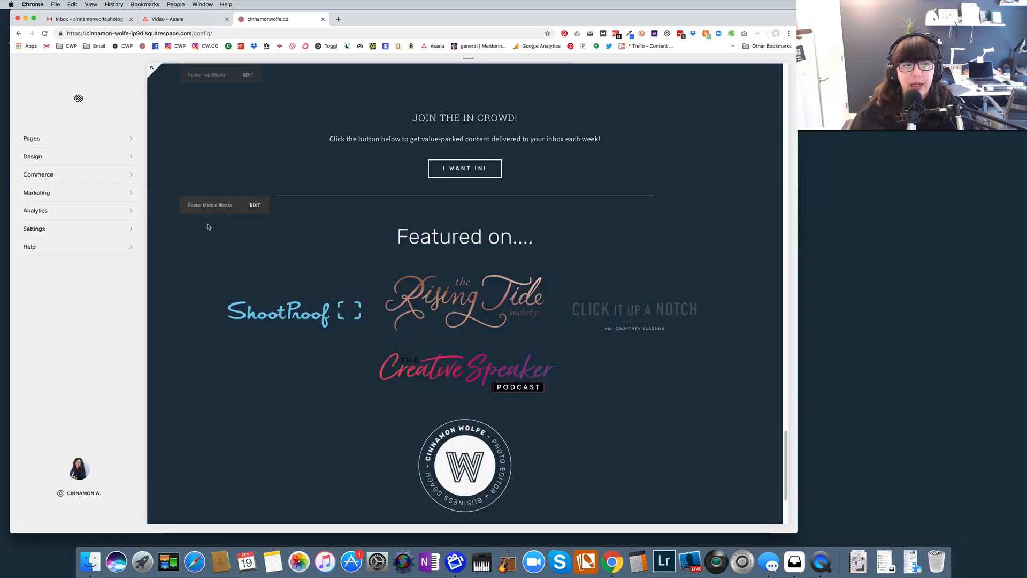
scroll("down", 3)
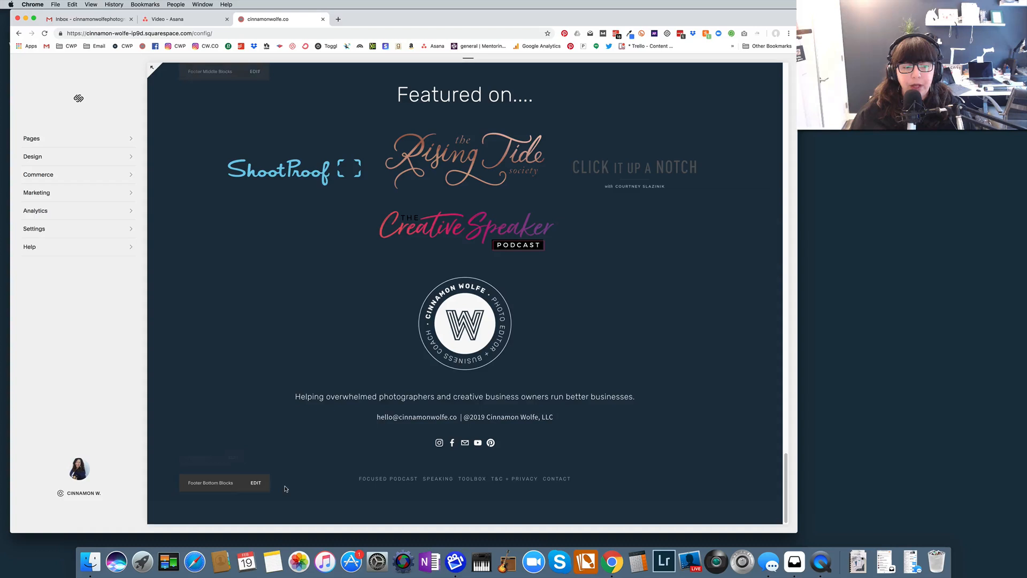
mouse_move(651, 396)
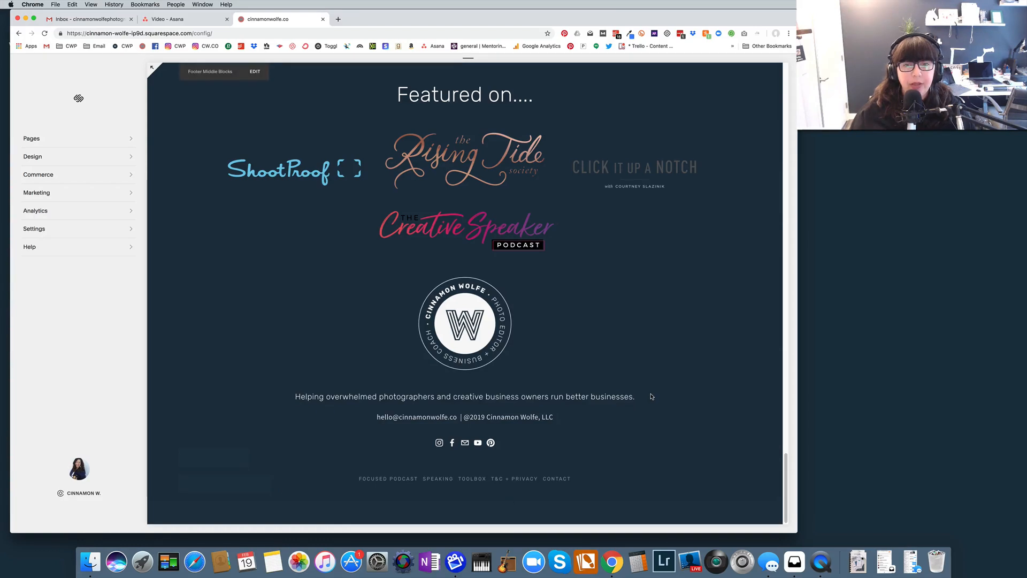
scroll("up", 3)
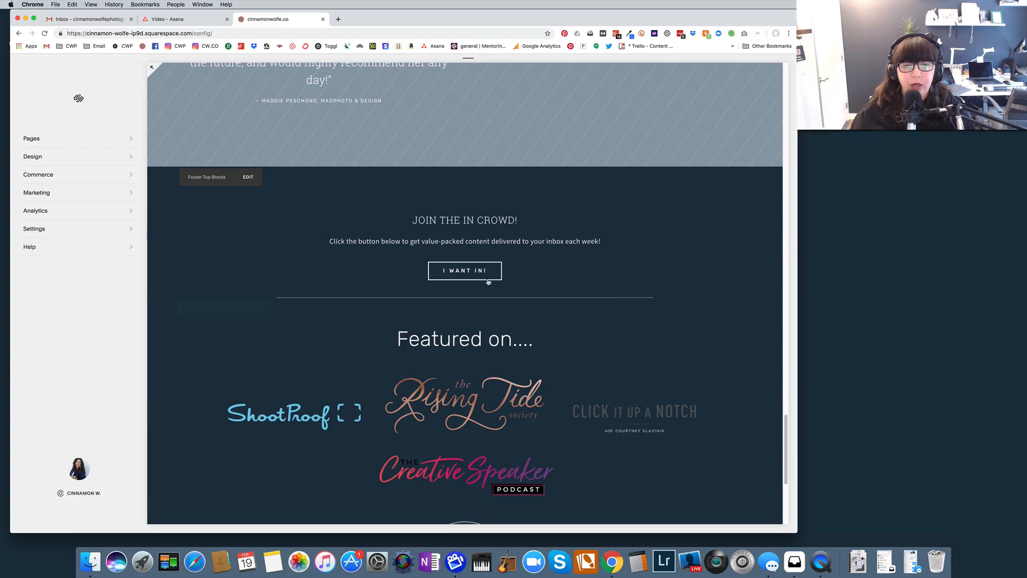
scroll("down", 3)
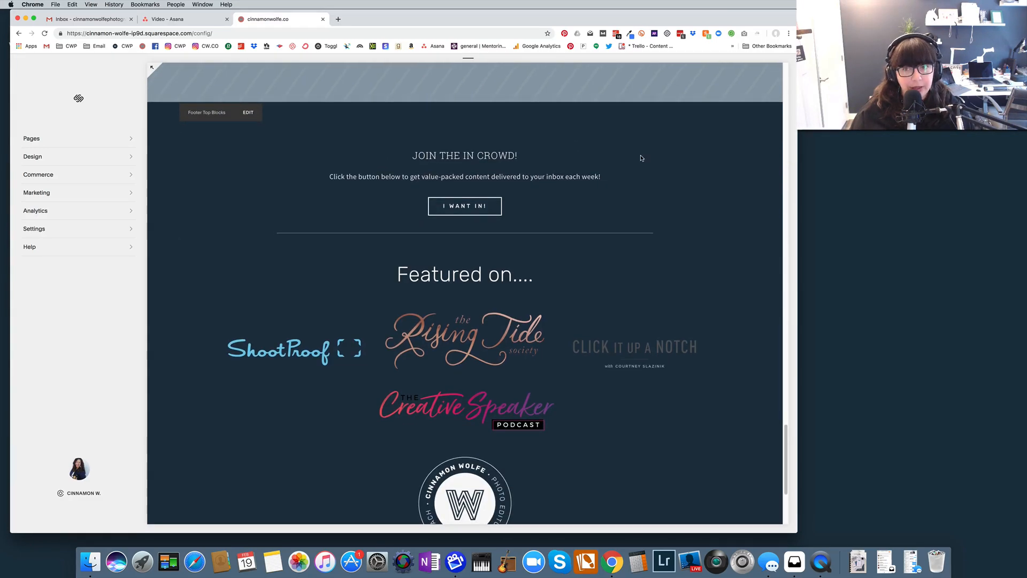
scroll("down", 3)
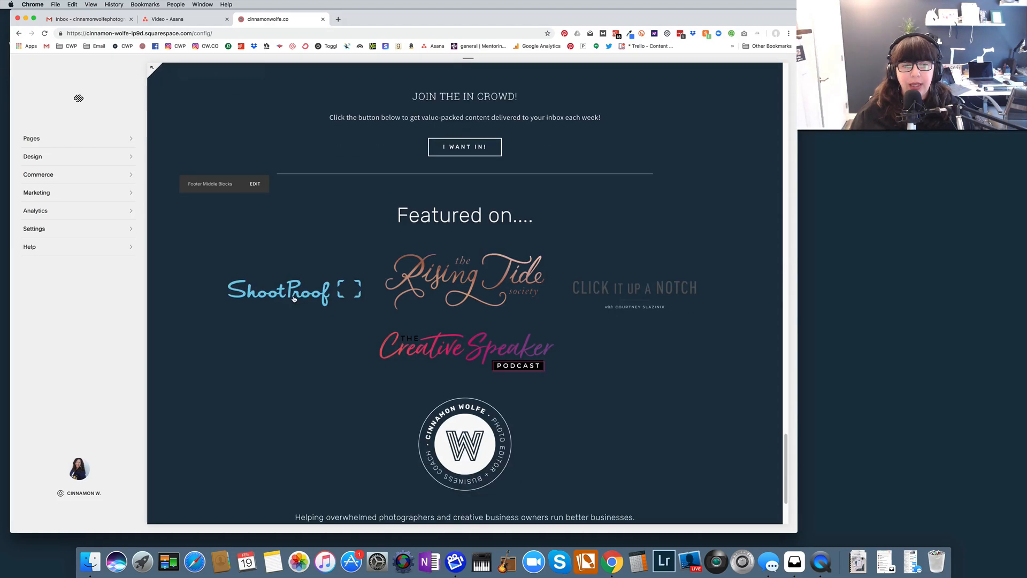
mouse_move(659, 290)
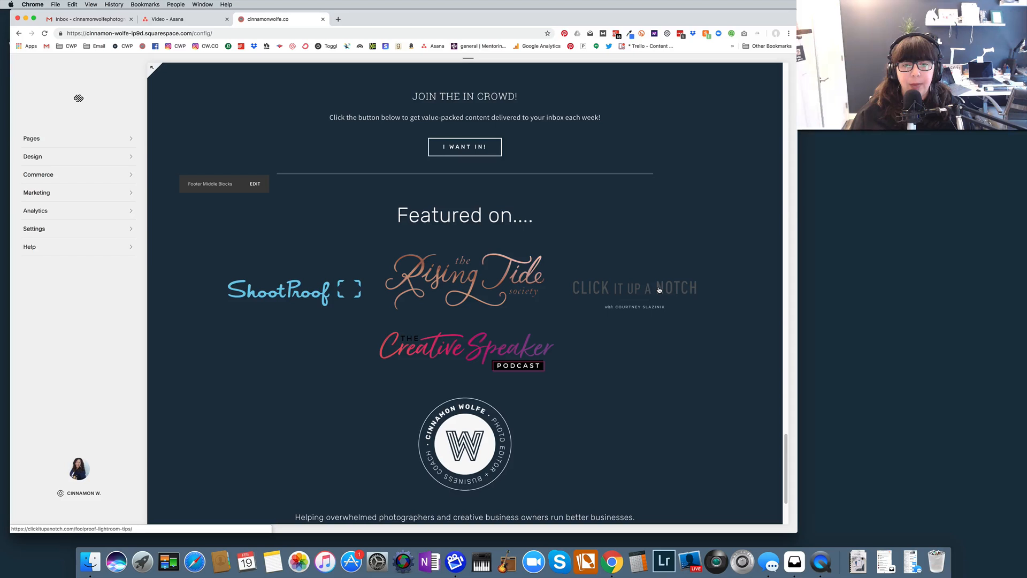
scroll("down", 3)
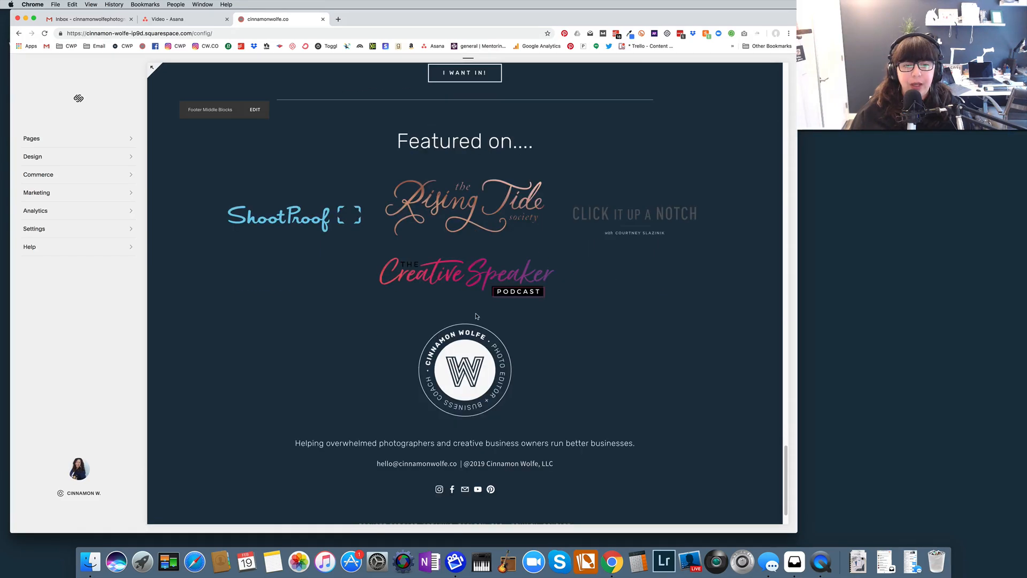
mouse_move(586, 375)
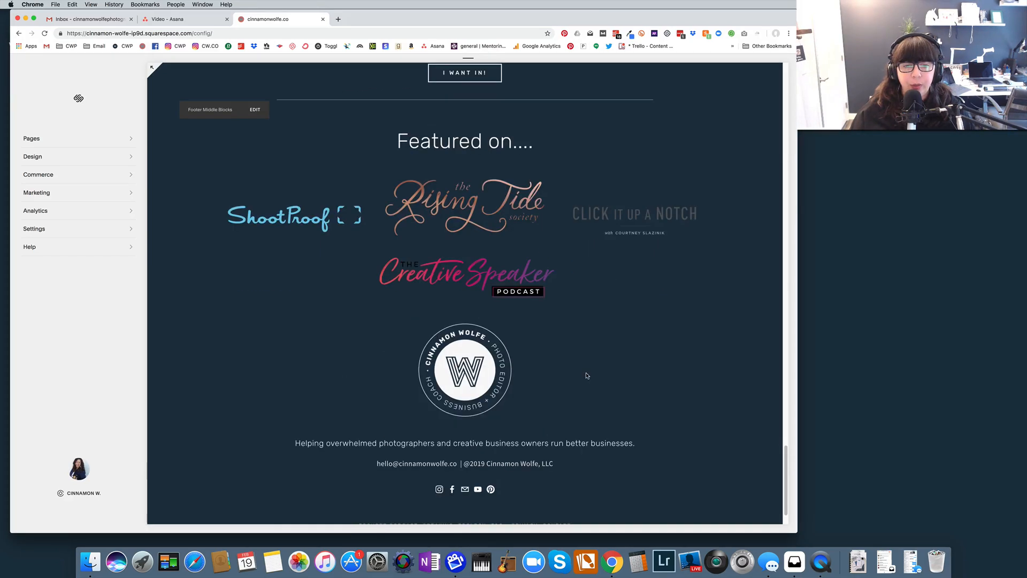
scroll("down", 3)
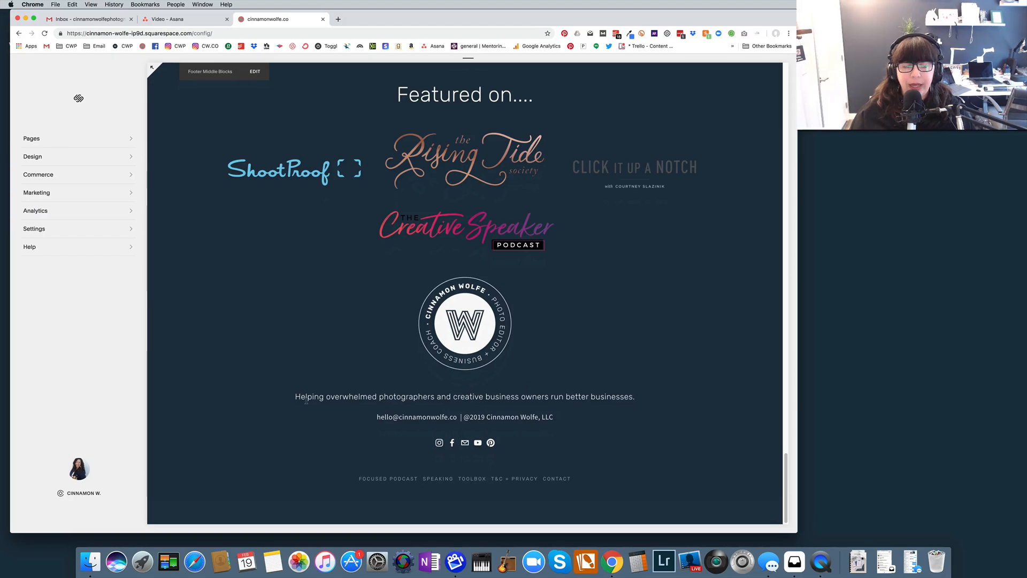
mouse_move(548, 404)
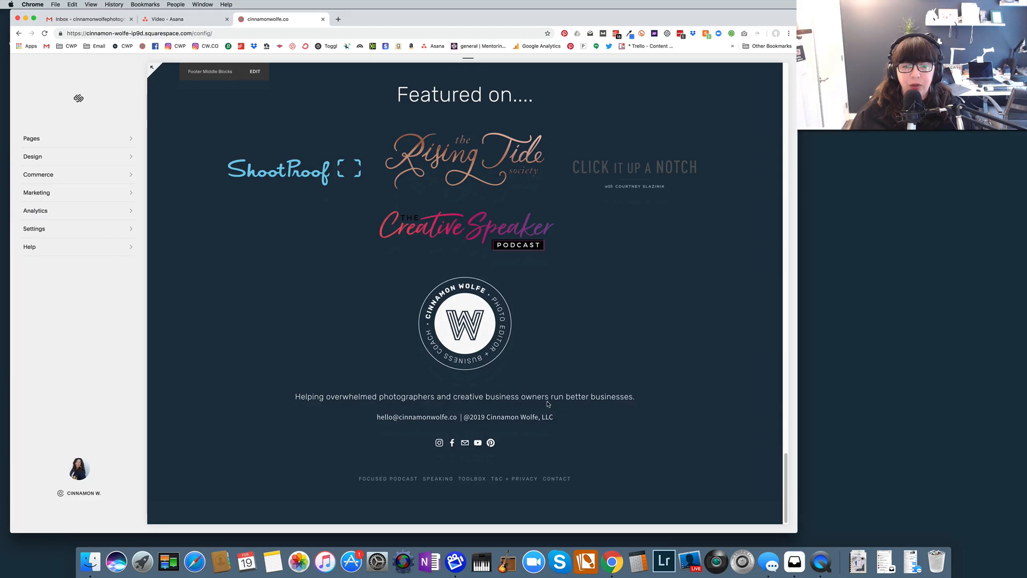
mouse_move(284, 414)
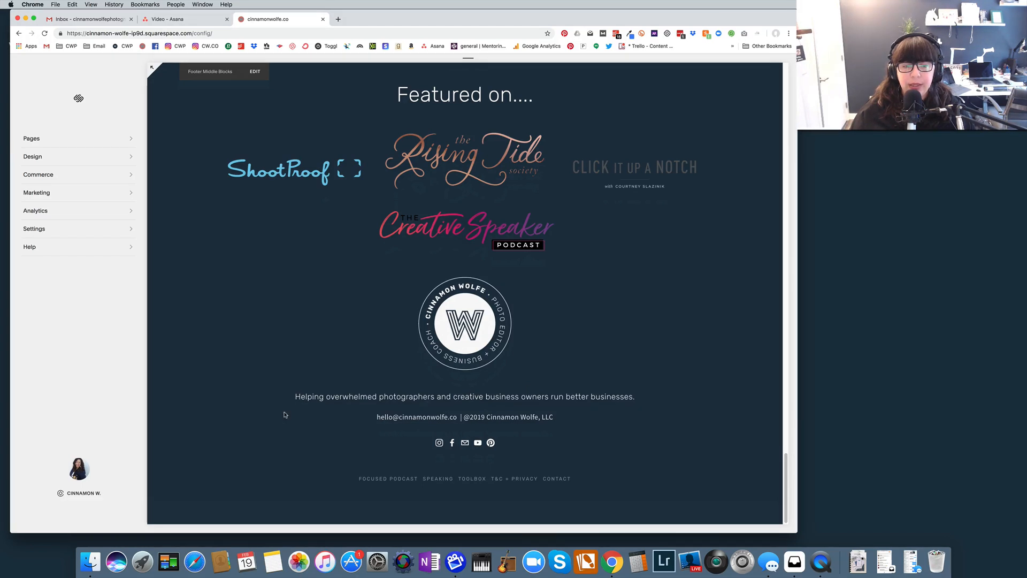
mouse_move(554, 426)
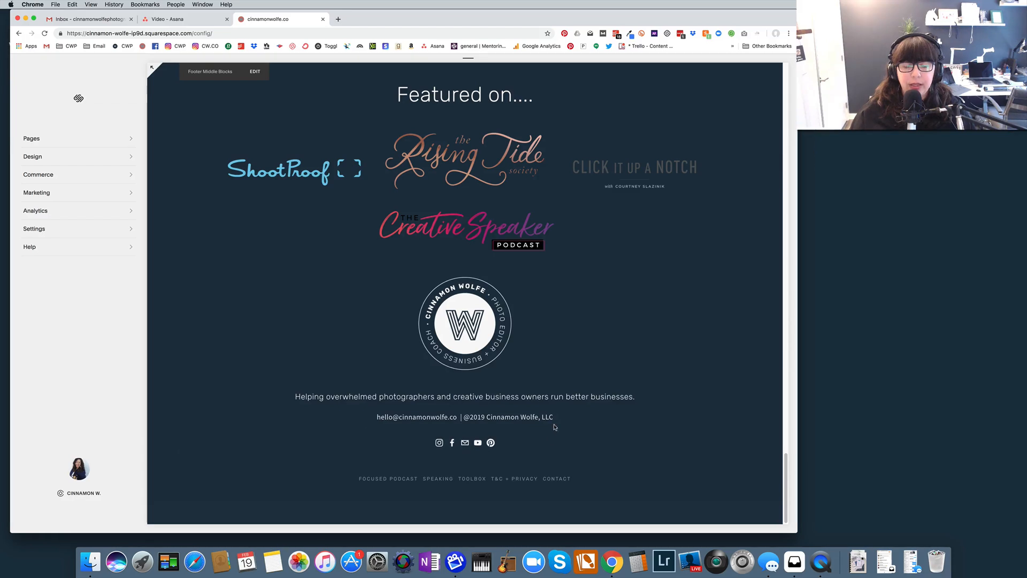
mouse_move(498, 433)
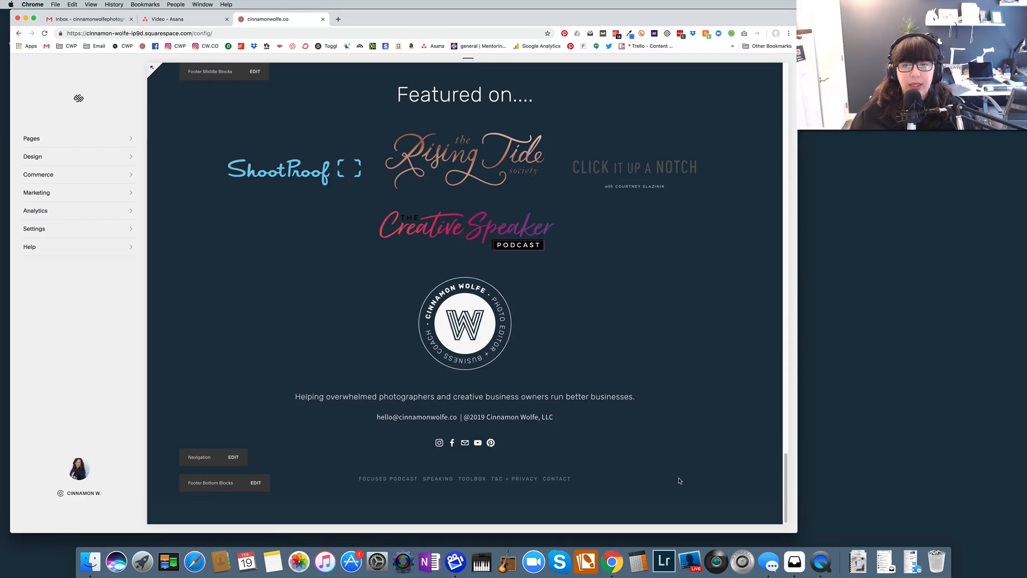
scroll("down", 3)
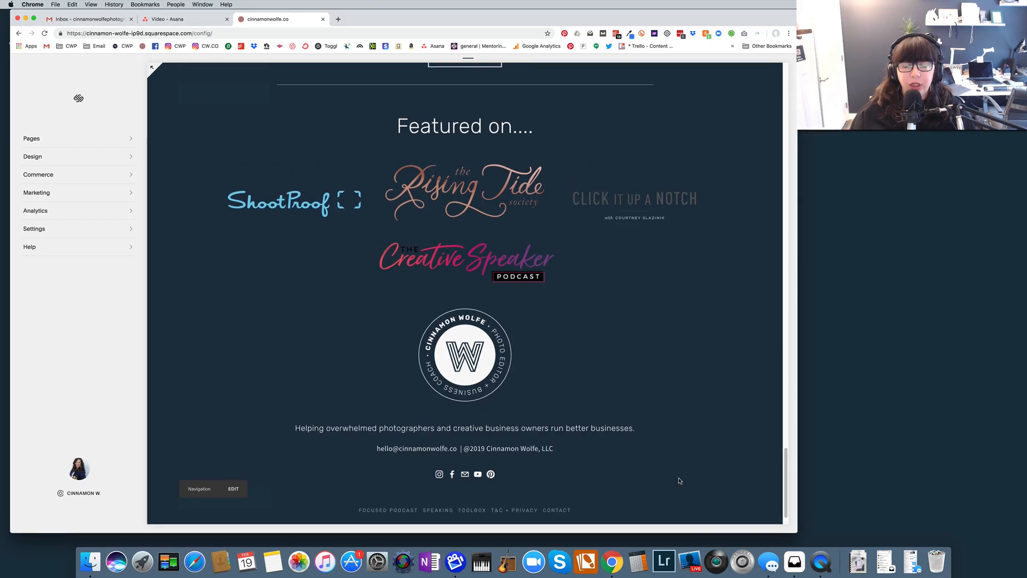
scroll("up", 3)
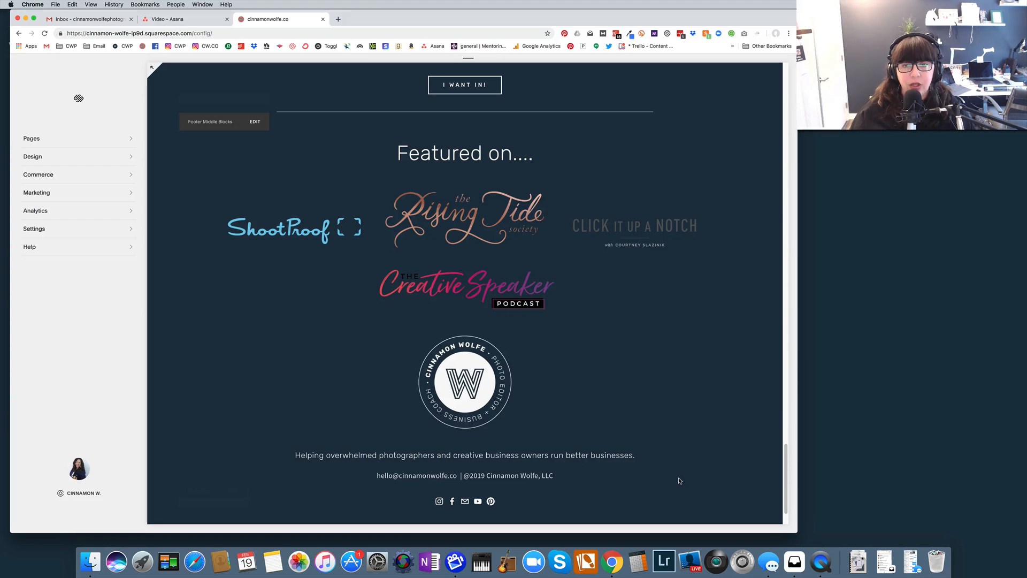
mouse_move(679, 469)
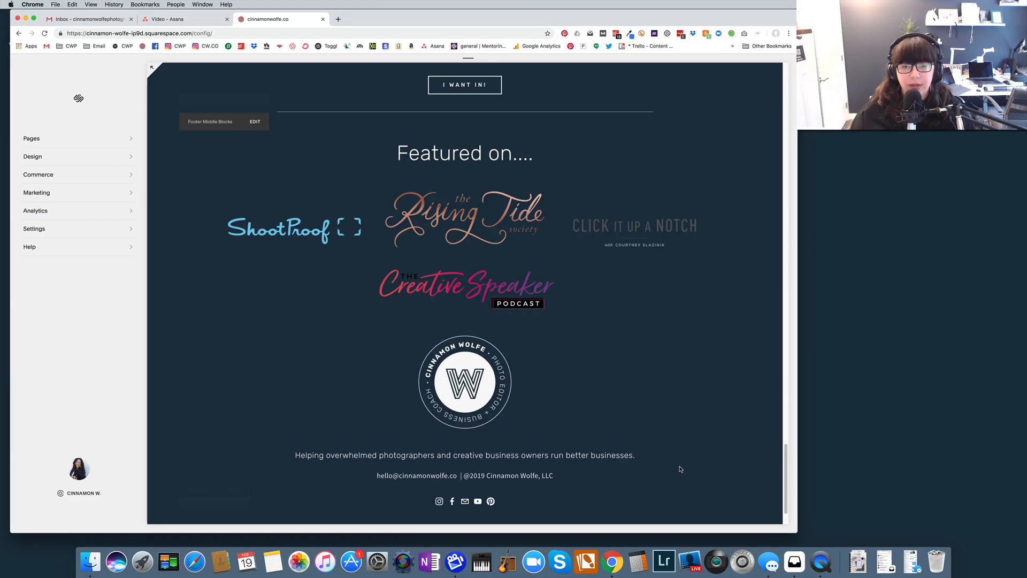
scroll("up", 3)
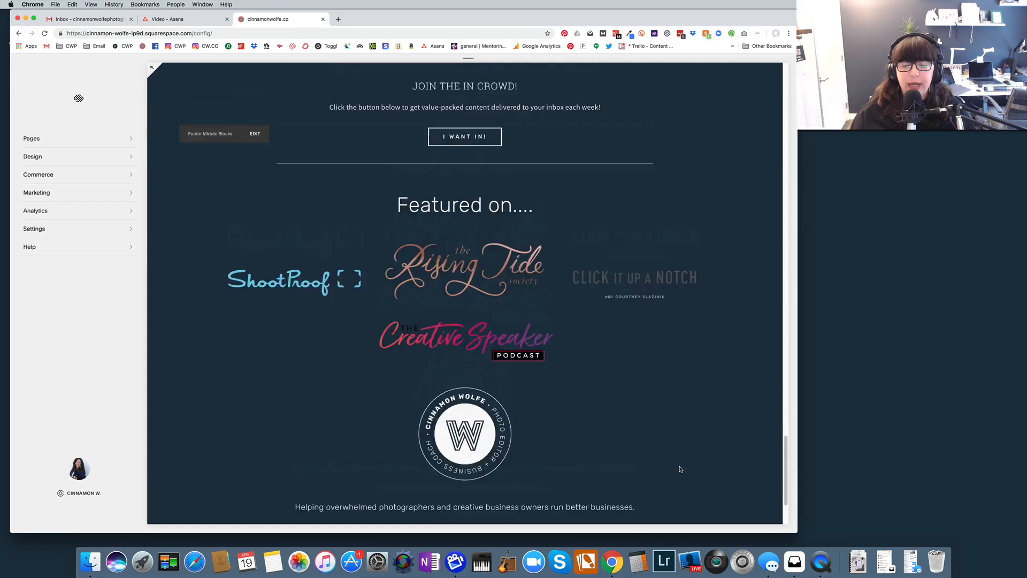
Step: From Pages, open the Blog and edit the '4 best Squarespace templates for Photographers' post
scroll("up", 3)
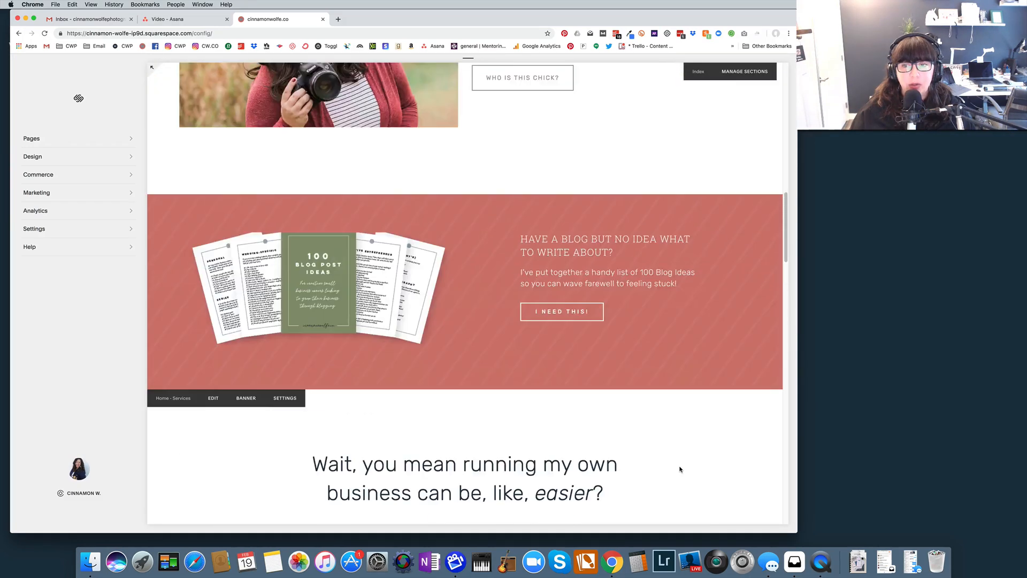
scroll("up", 3)
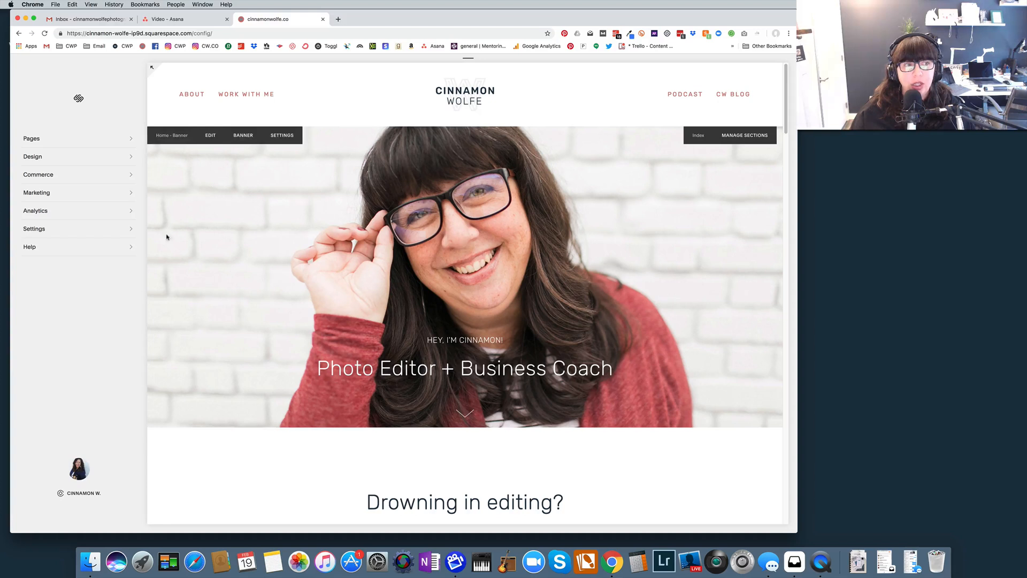
left_click(32, 138)
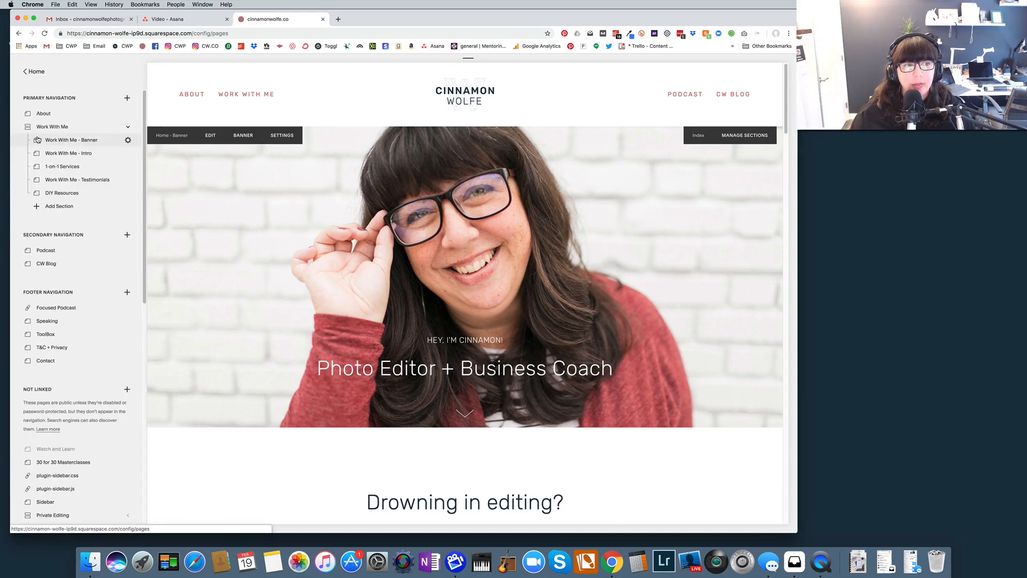
scroll("down", 3)
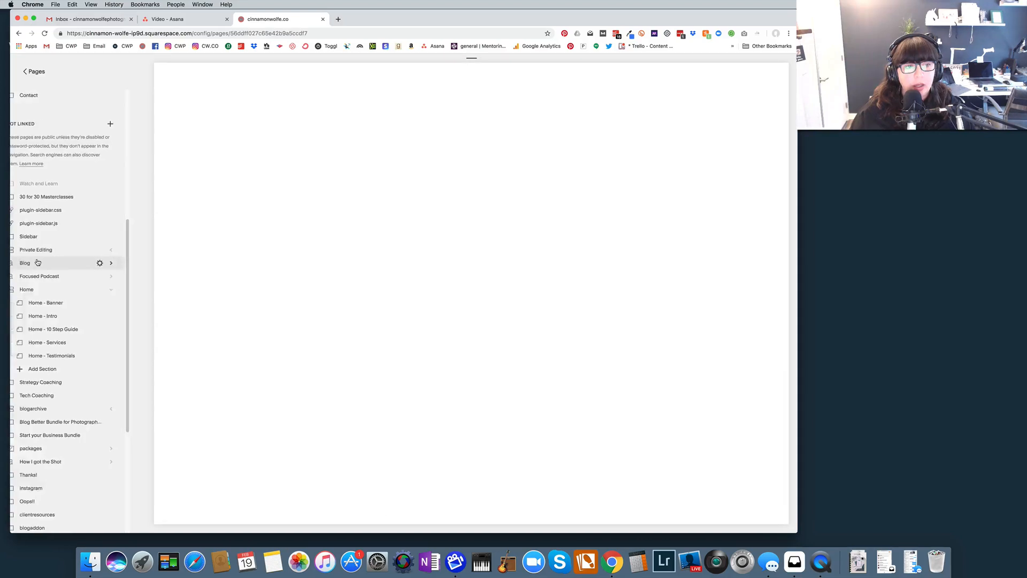
left_click(25, 263)
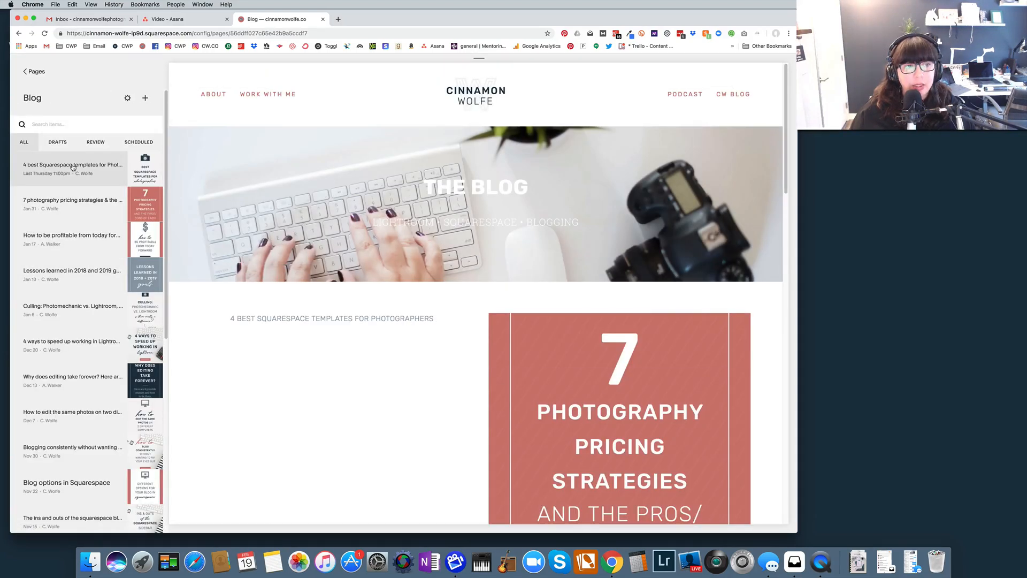
left_click(72, 164)
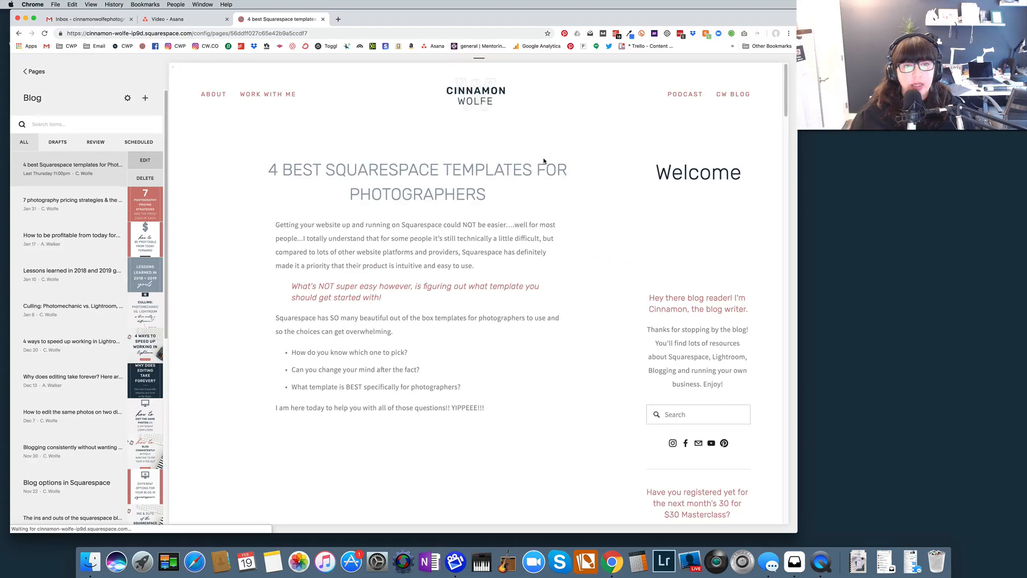
left_click(144, 160)
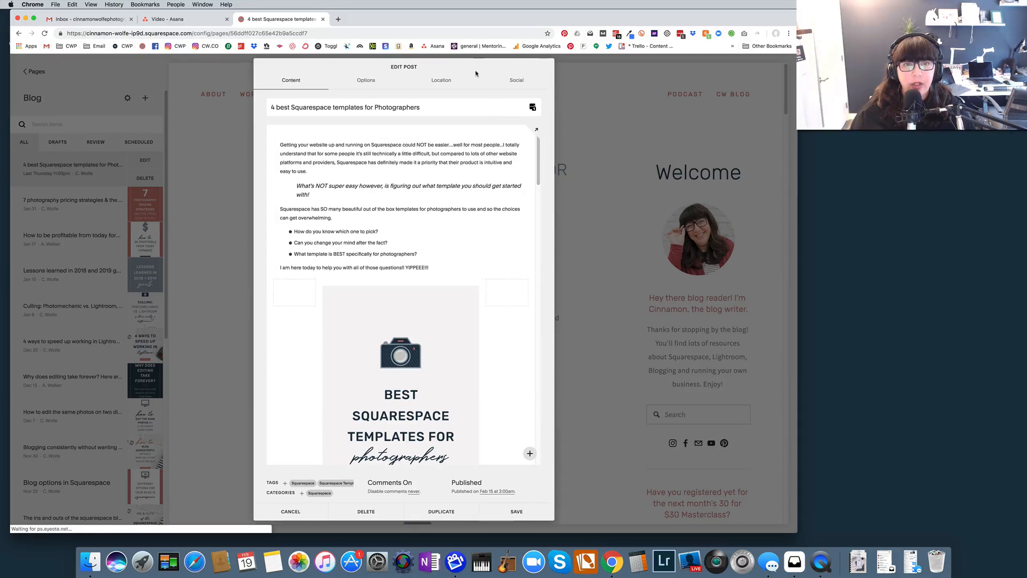
mouse_move(438, 91)
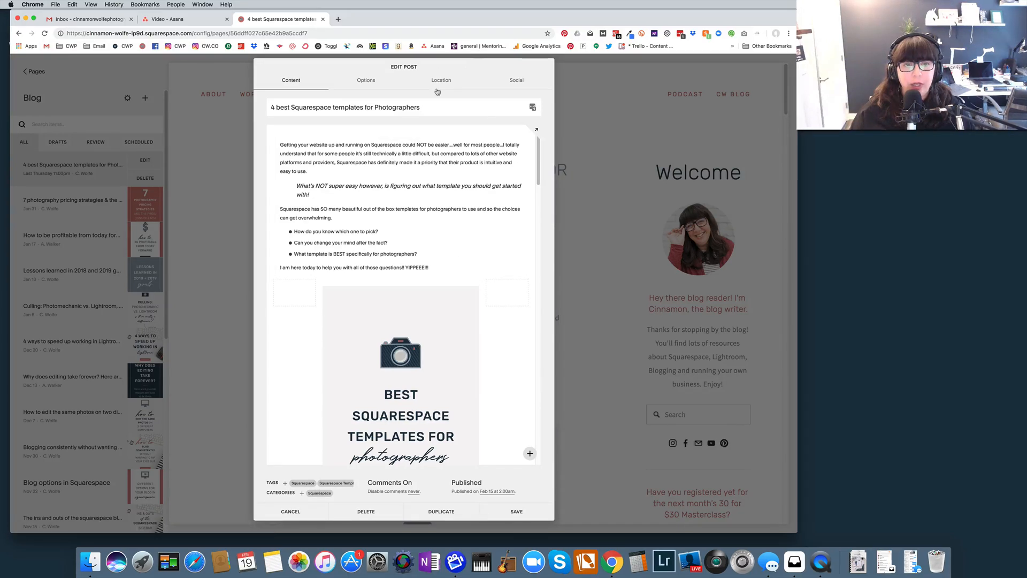
mouse_move(441, 83)
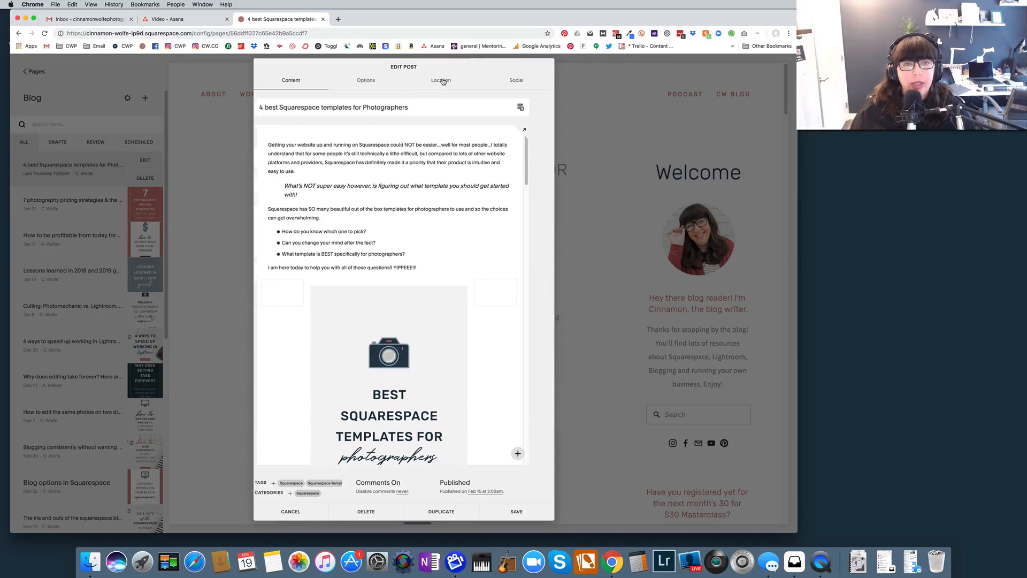
Step: Set the post location to Cinnamon Wolfe, LLC, Maple Valley, WA, then return to content
left_click(441, 80)
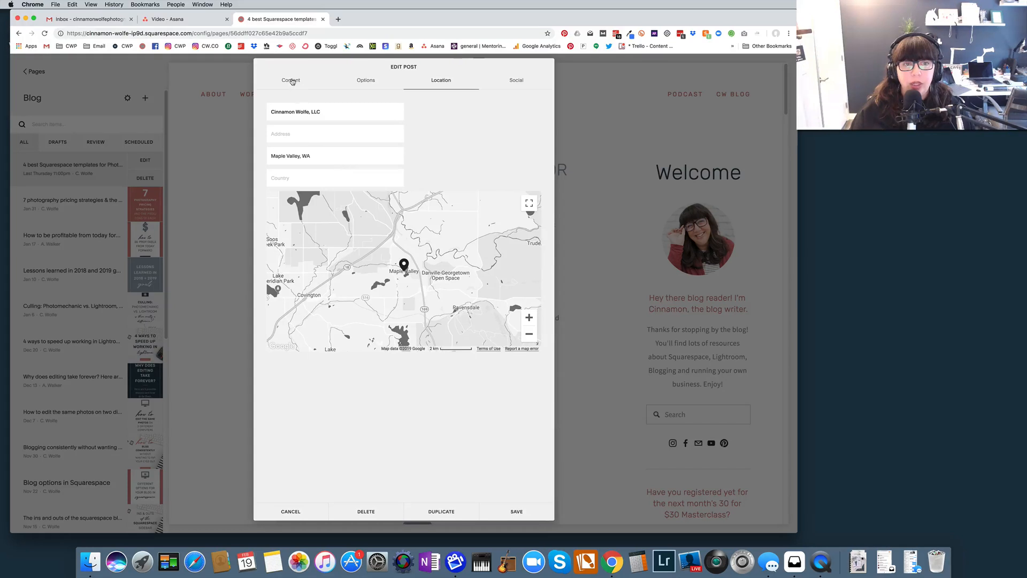
left_click(289, 80)
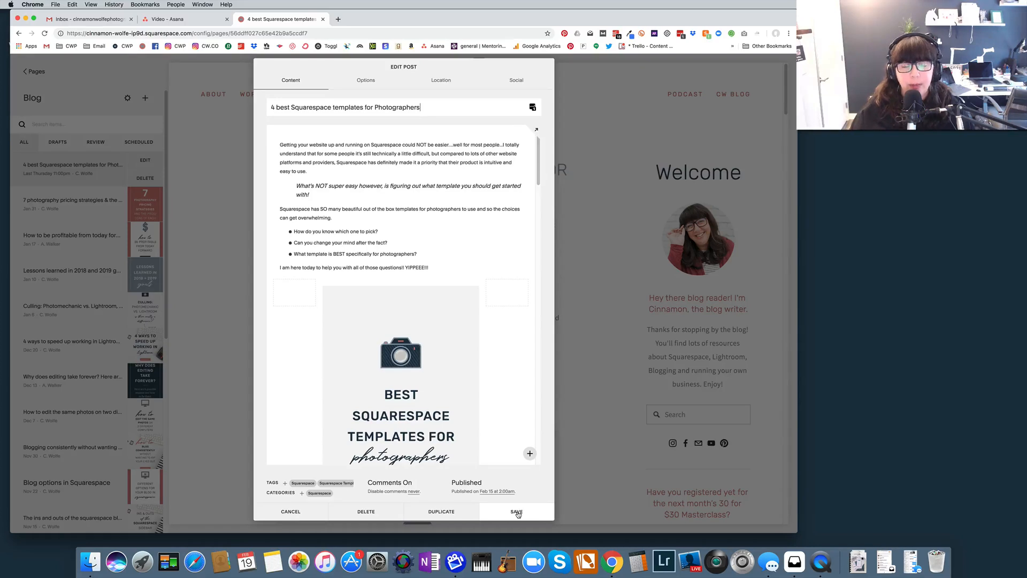
Step: Save the post's location change and go back to the Pages list
left_click(516, 512)
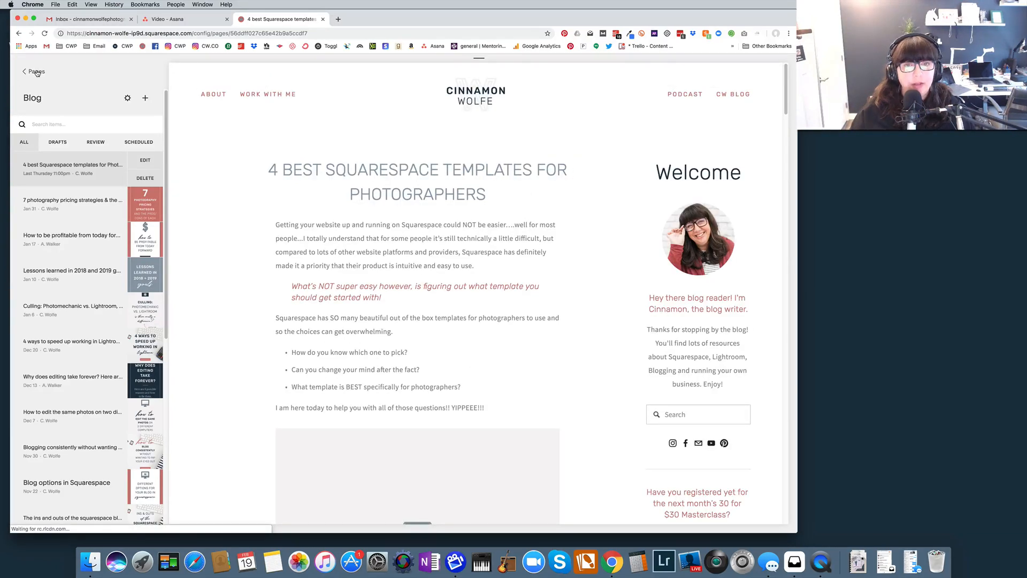
left_click(24, 72)
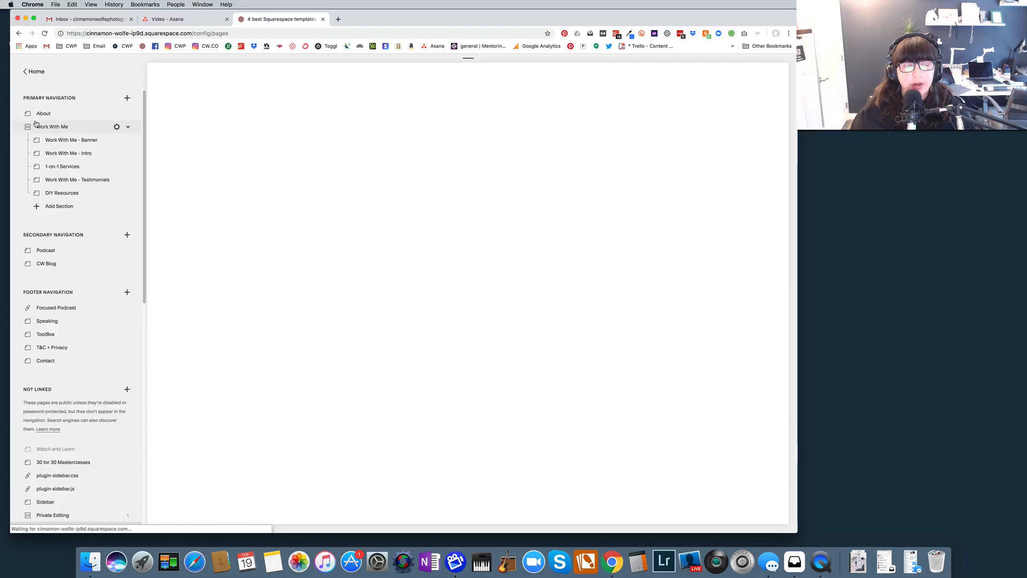
Step: Navigate back to the Pages list and open the About page
left_click(46, 262)
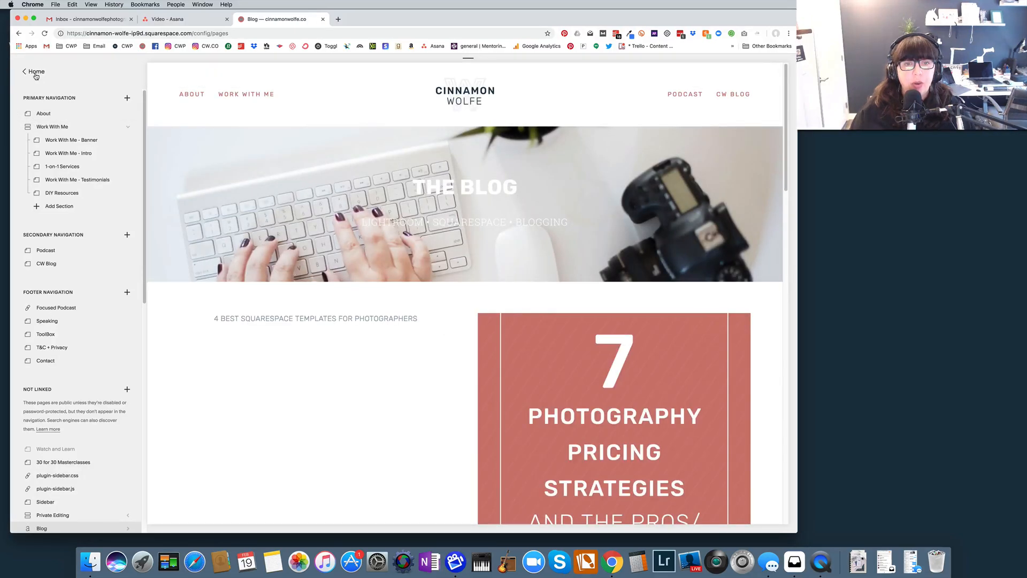
left_click(33, 71)
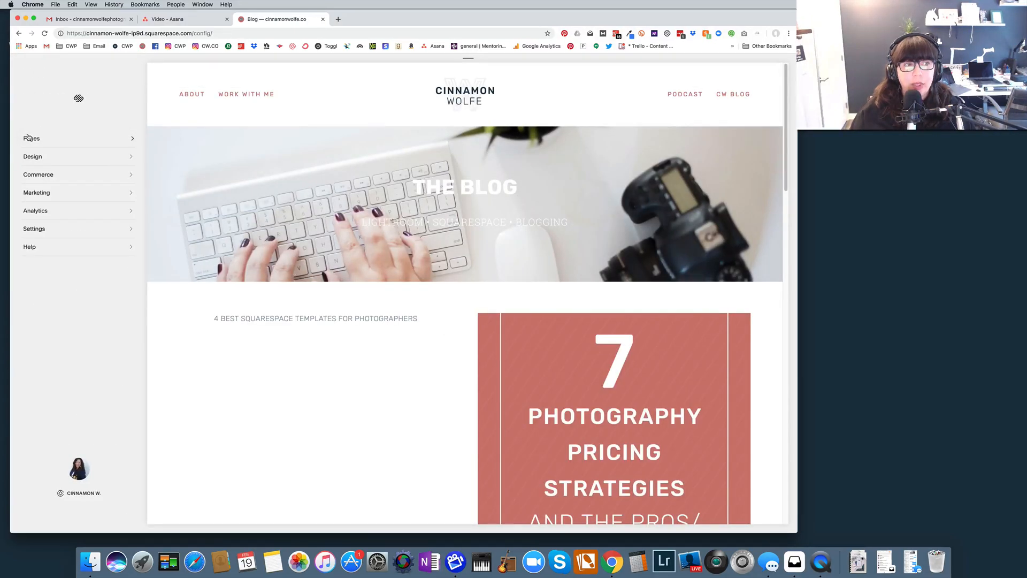
left_click(31, 138)
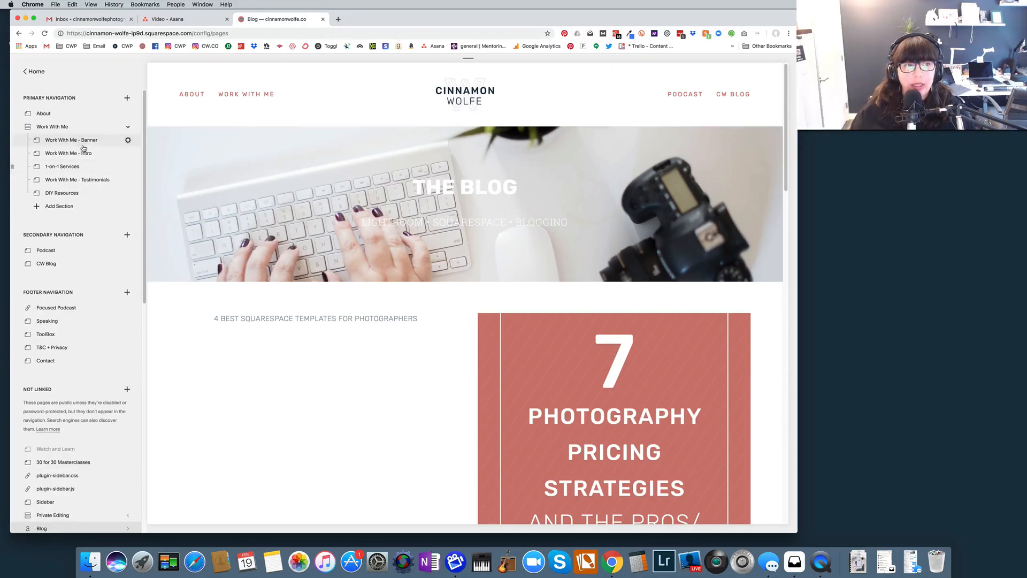
left_click(43, 114)
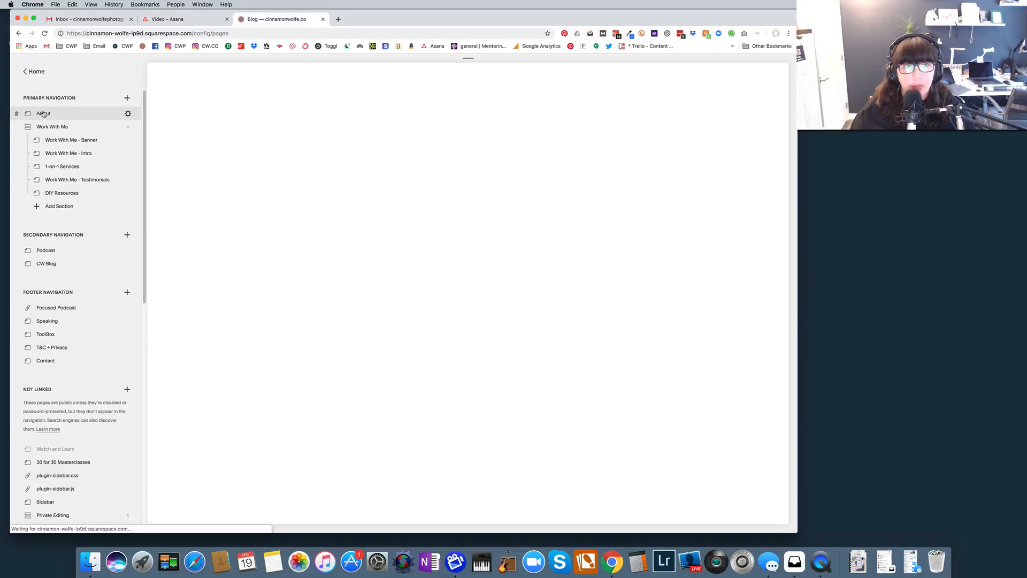
left_click(44, 113)
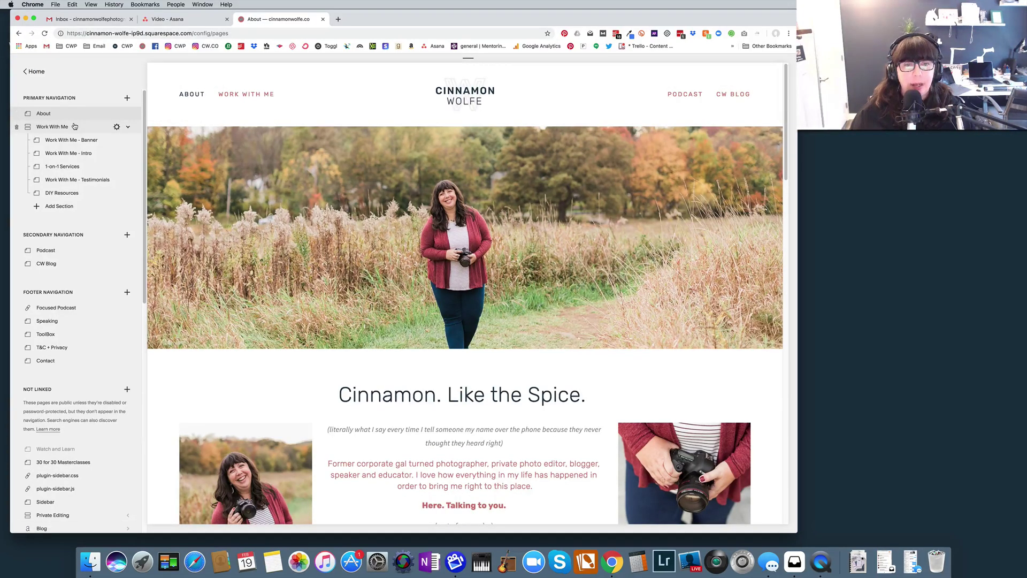
mouse_move(57, 126)
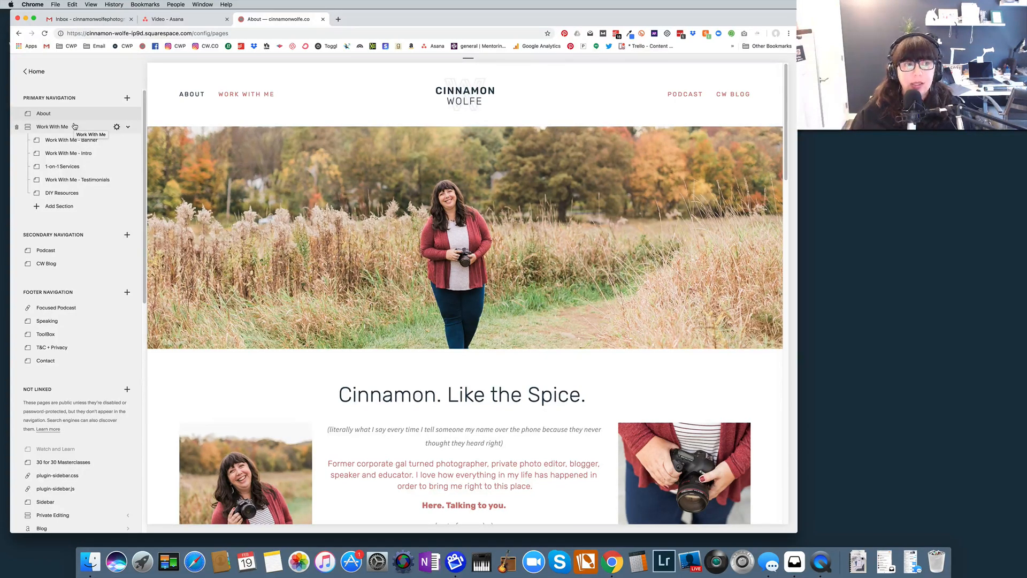
mouse_move(74, 126)
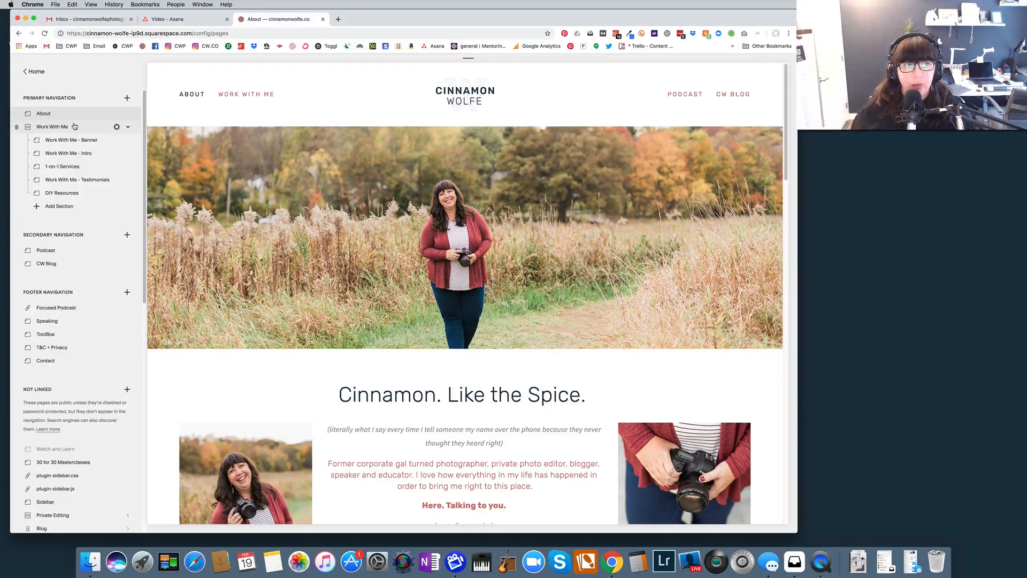
Step: Scroll to the not-linked pages and preview the Oops!! error page
scroll("down", 3)
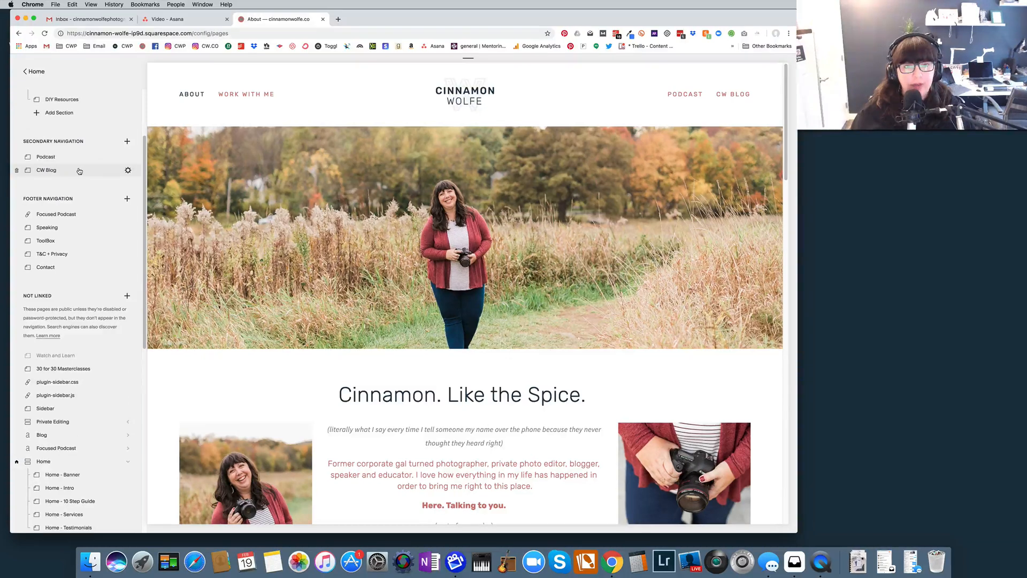
scroll("down", 3)
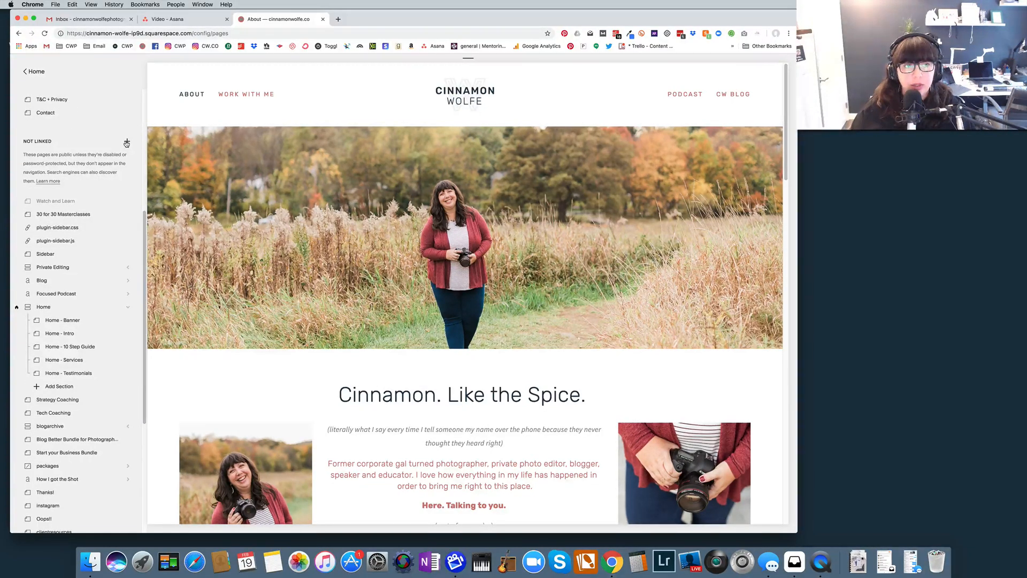
left_click(126, 141)
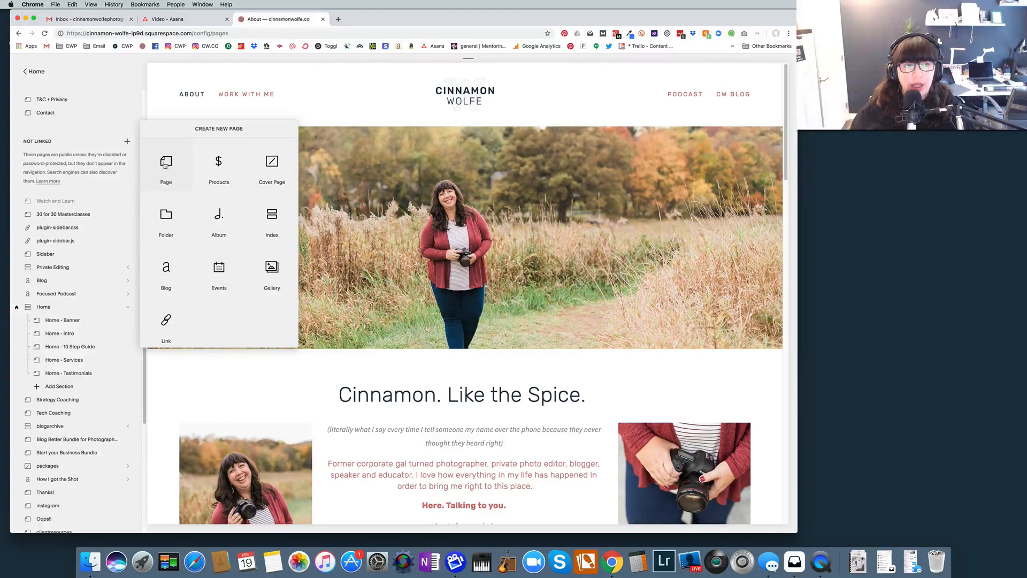
mouse_move(17, 131)
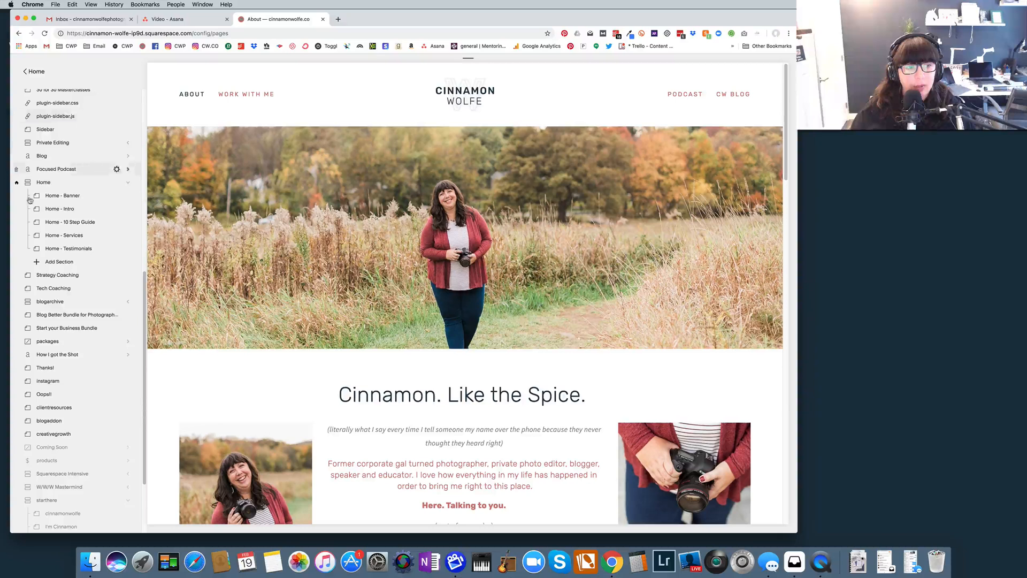
mouse_move(44, 394)
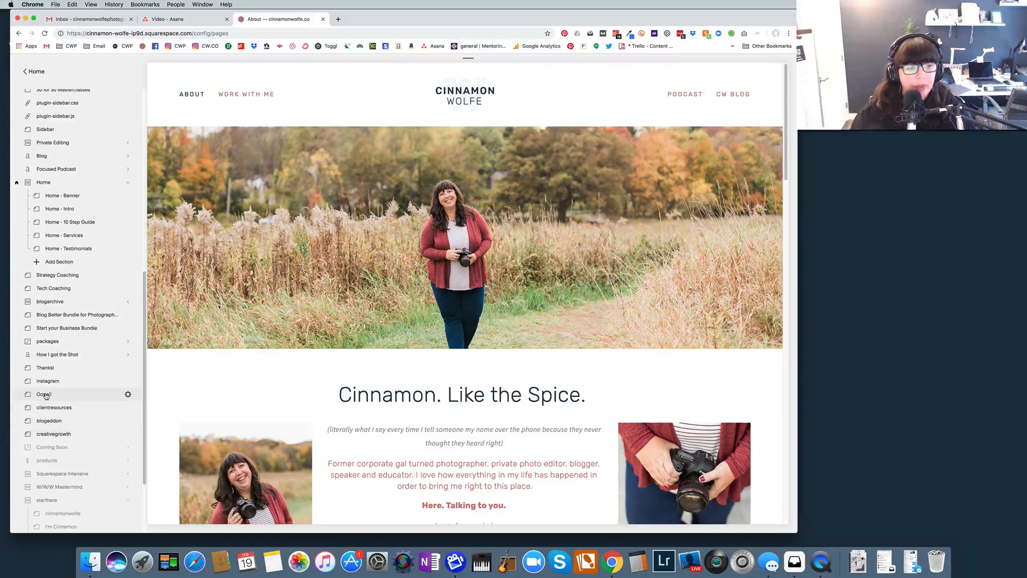
left_click(43, 393)
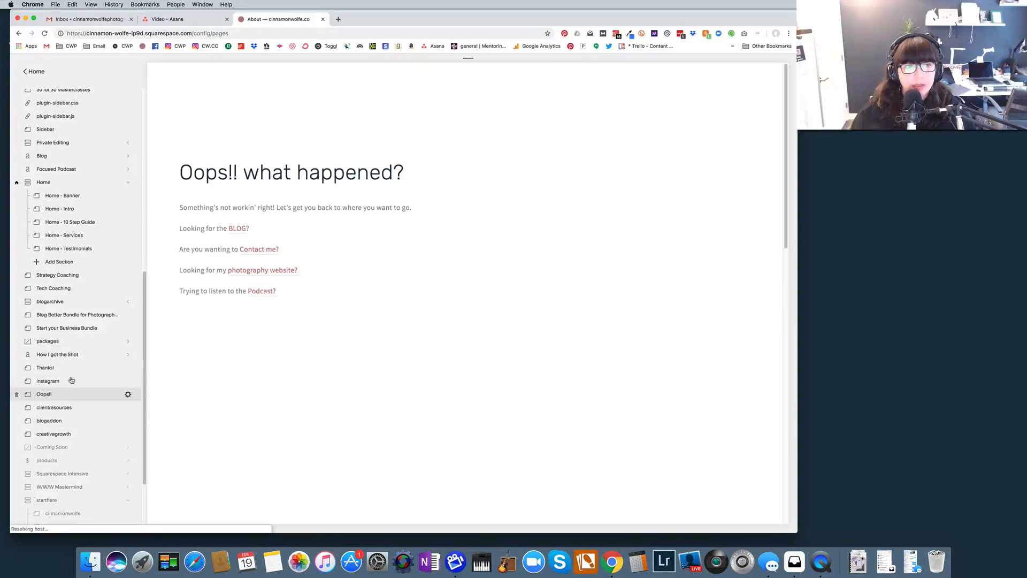
left_click(44, 393)
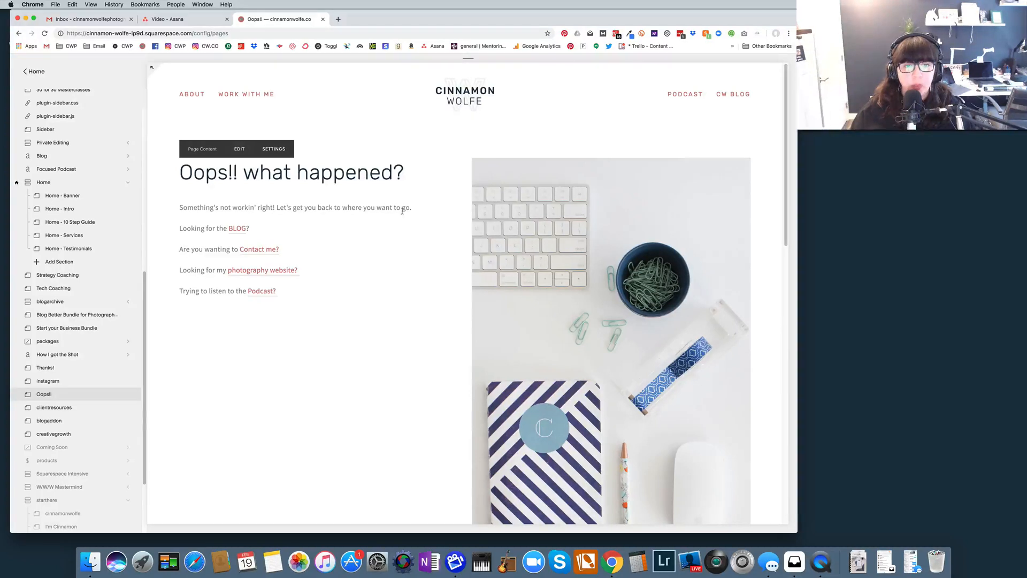
mouse_move(192, 281)
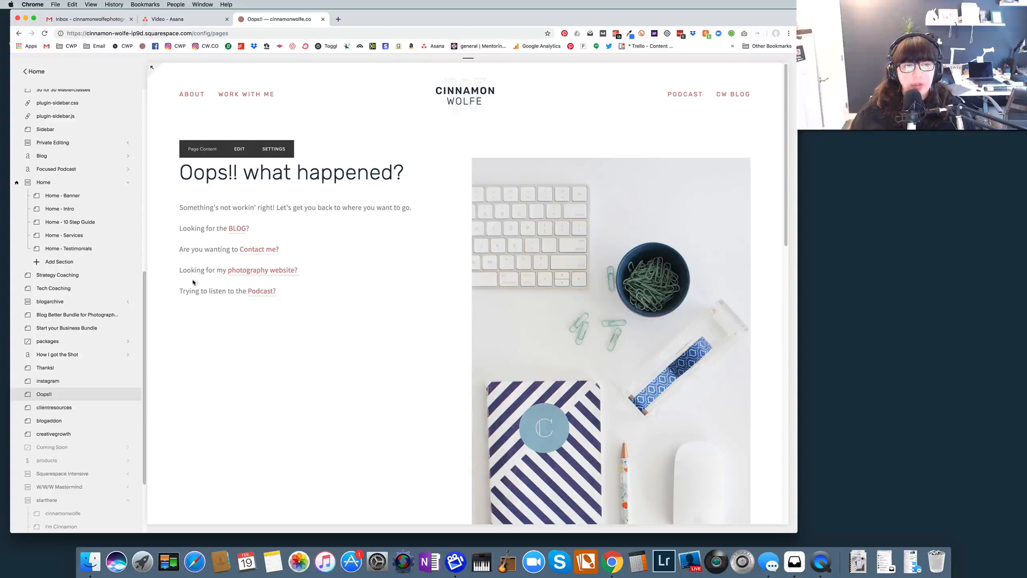
mouse_move(216, 260)
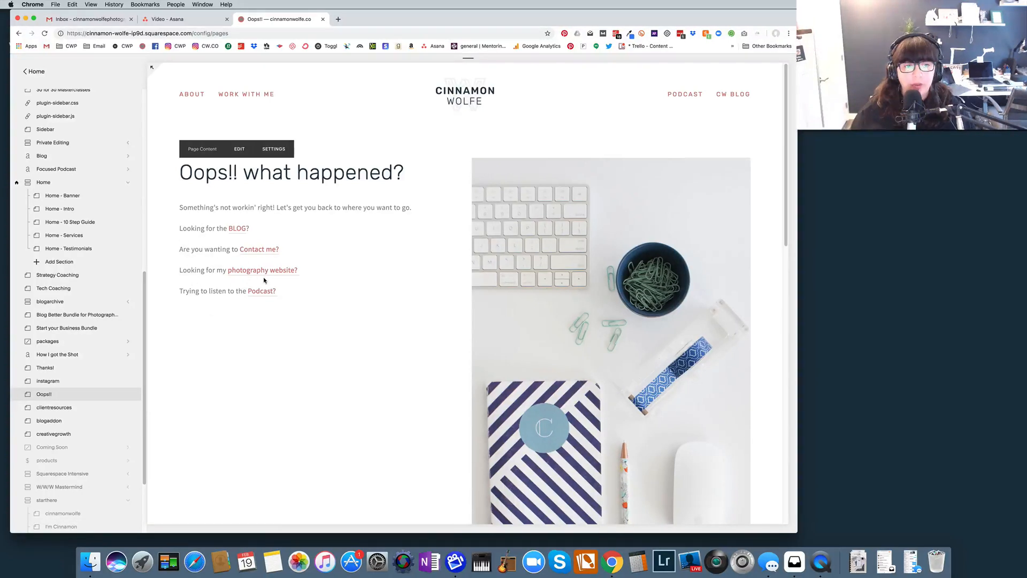
mouse_move(240, 306)
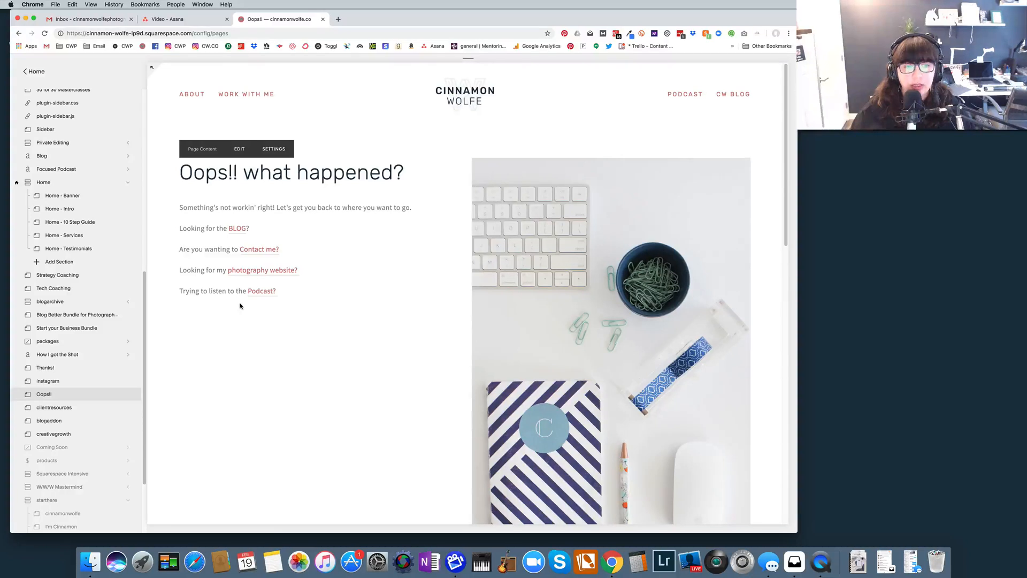
mouse_move(247, 239)
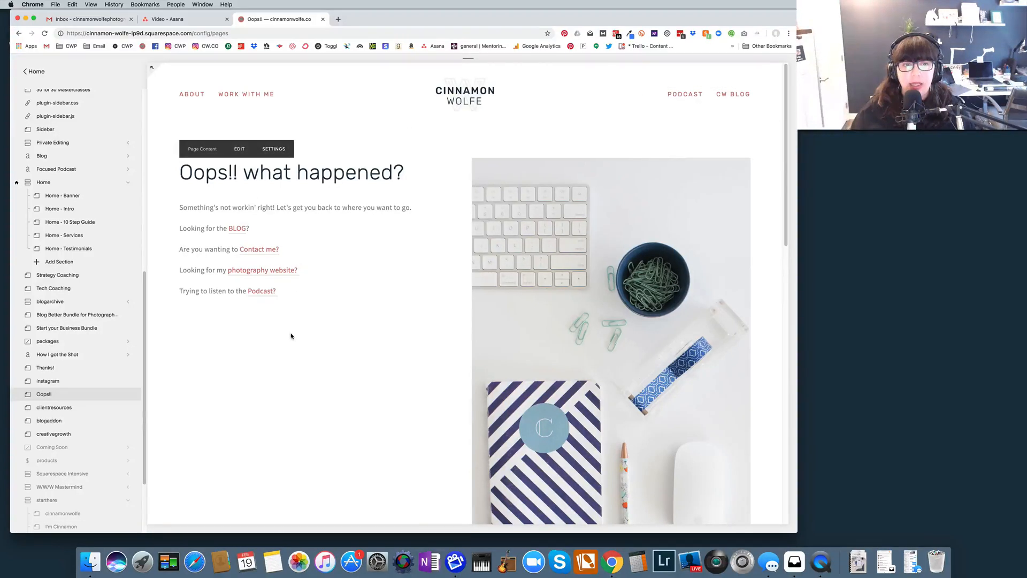
mouse_move(383, 350)
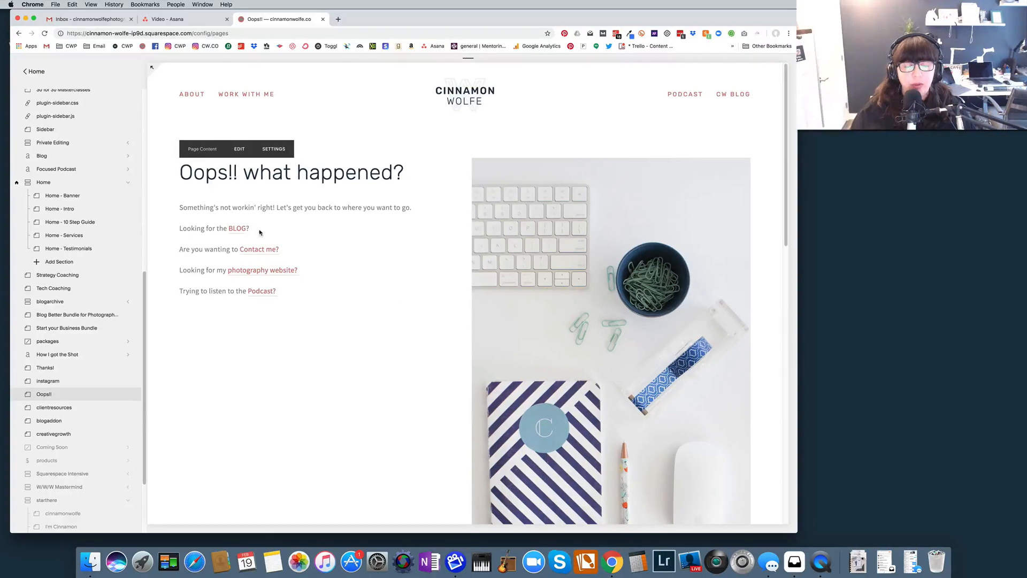
mouse_move(320, 278)
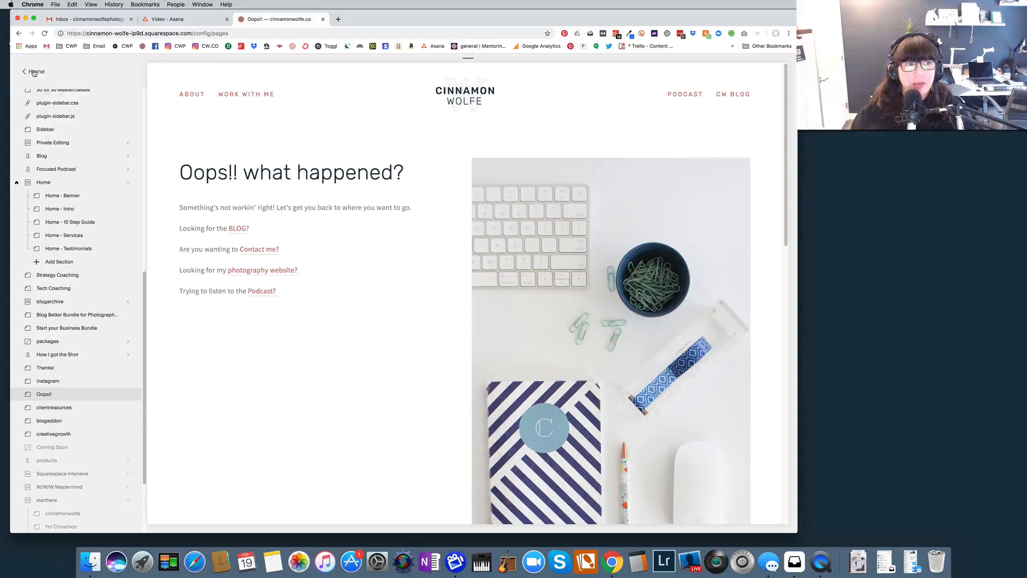
Step: Go to Design and open the Not Found / 404 Page setting
left_click(24, 71)
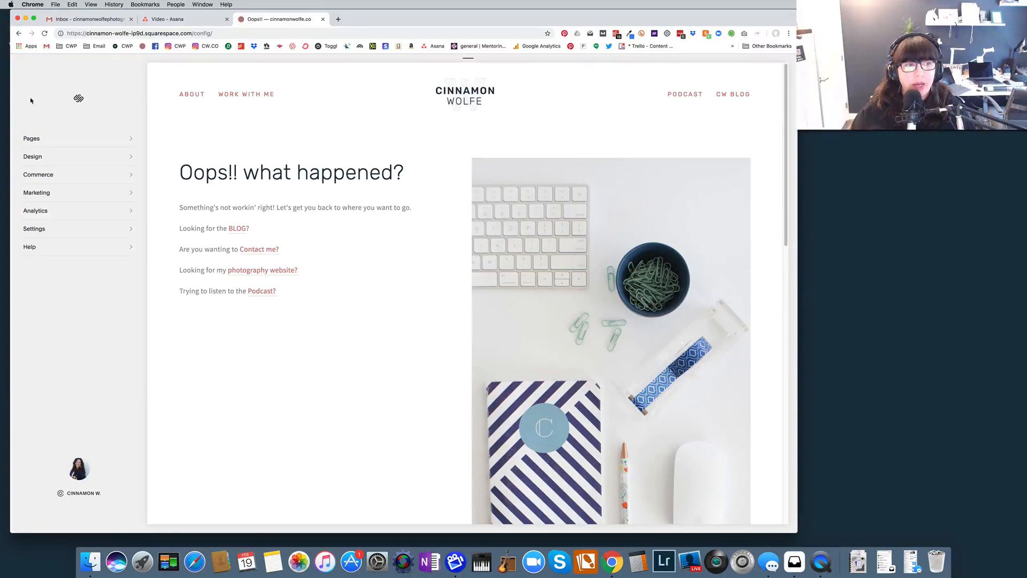
mouse_move(29, 247)
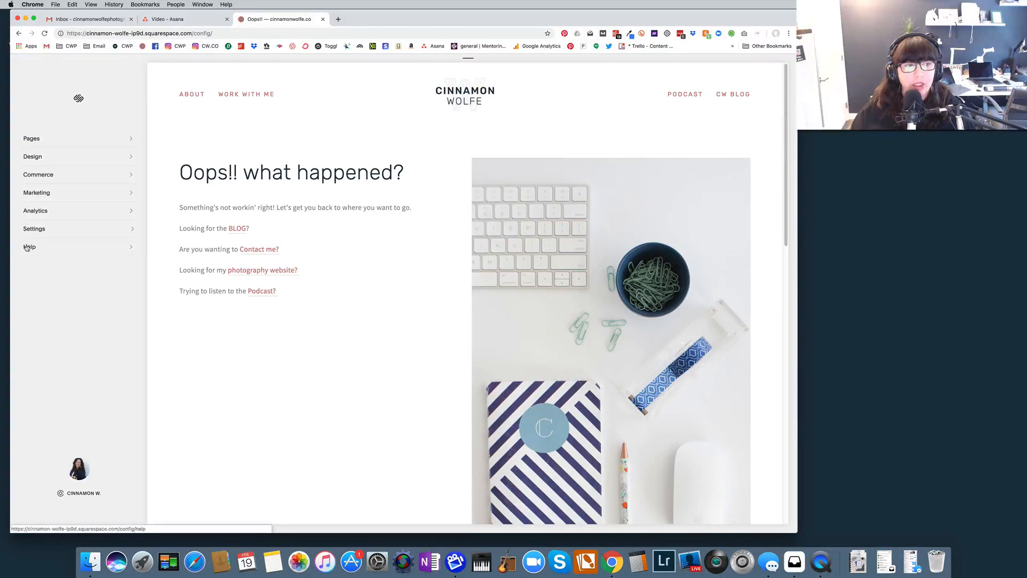
mouse_move(32, 156)
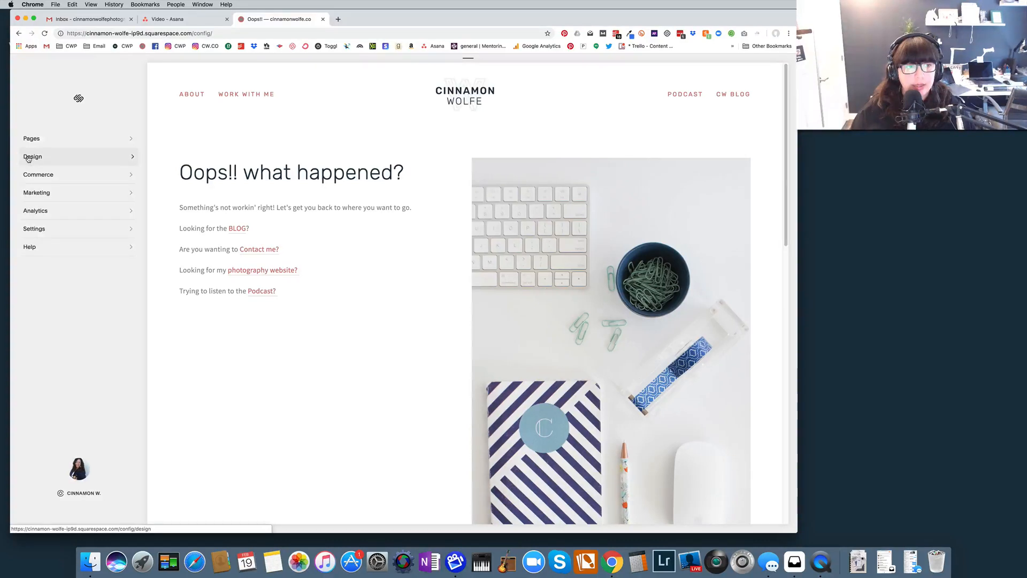
left_click(32, 156)
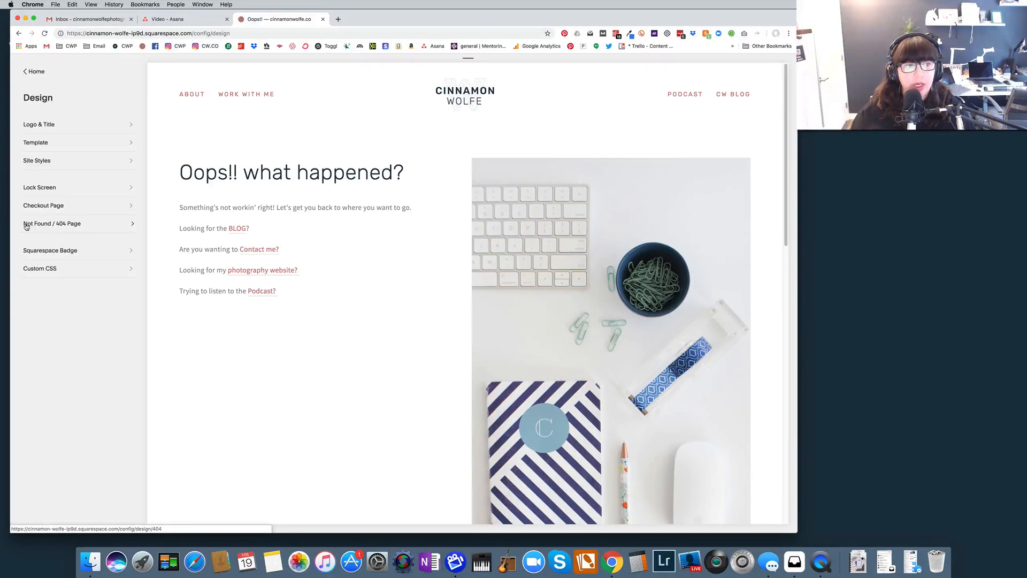
mouse_move(52, 224)
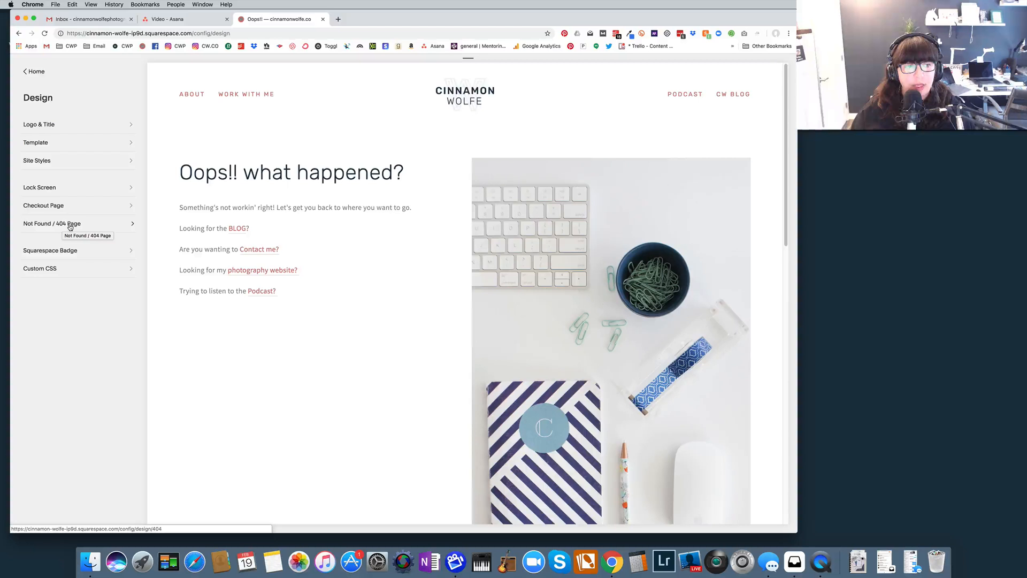
left_click(52, 224)
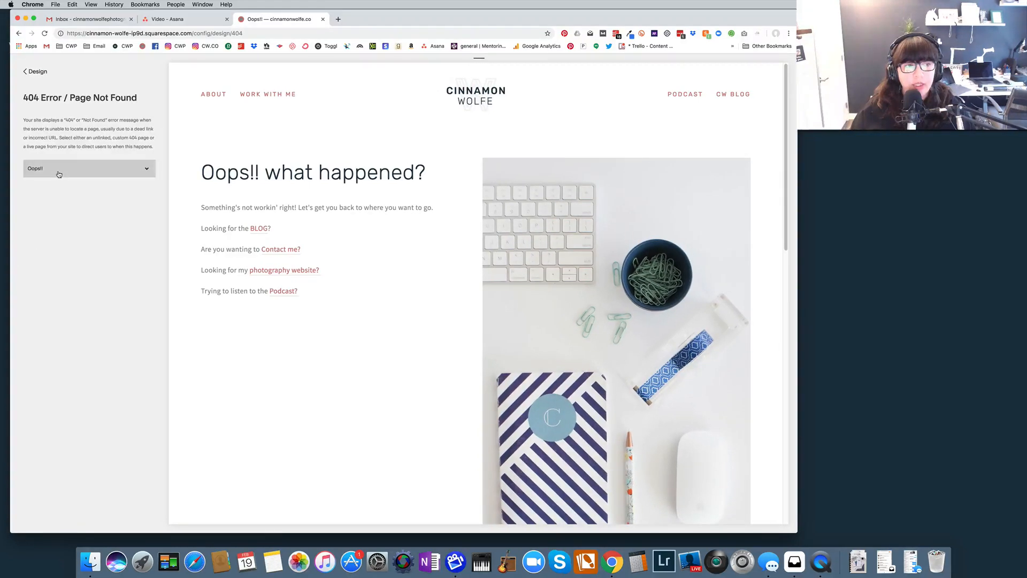
mouse_move(120, 115)
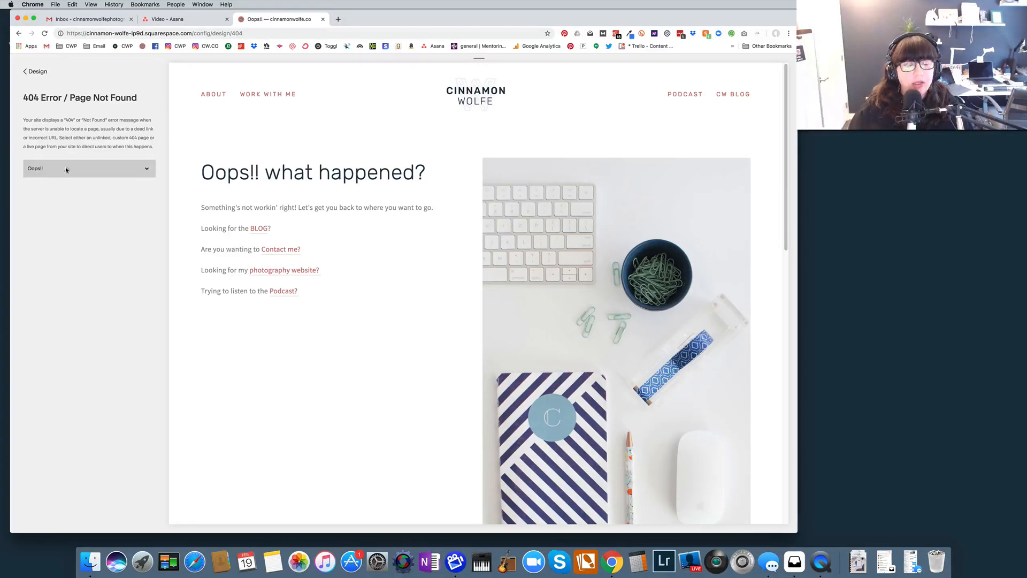
Step: Choose Oops!! as the 404 not-found page and return to Design options
left_click(89, 168)
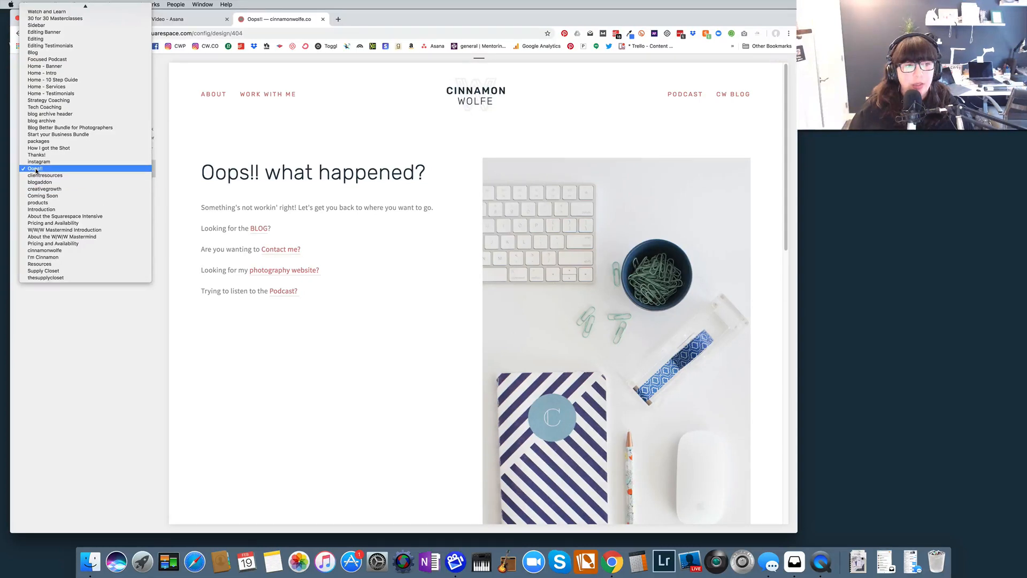
left_click(35, 168)
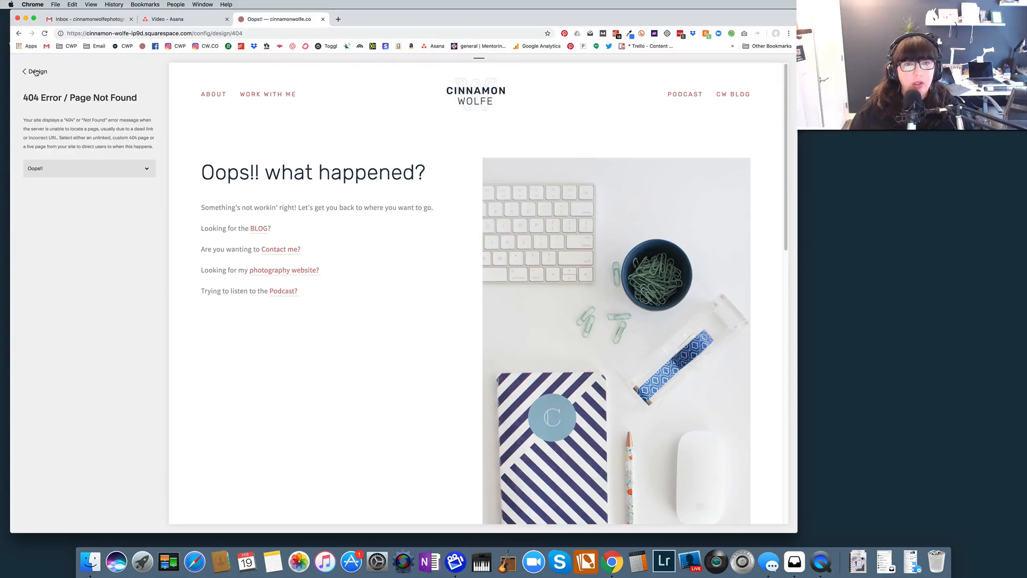
left_click(35, 71)
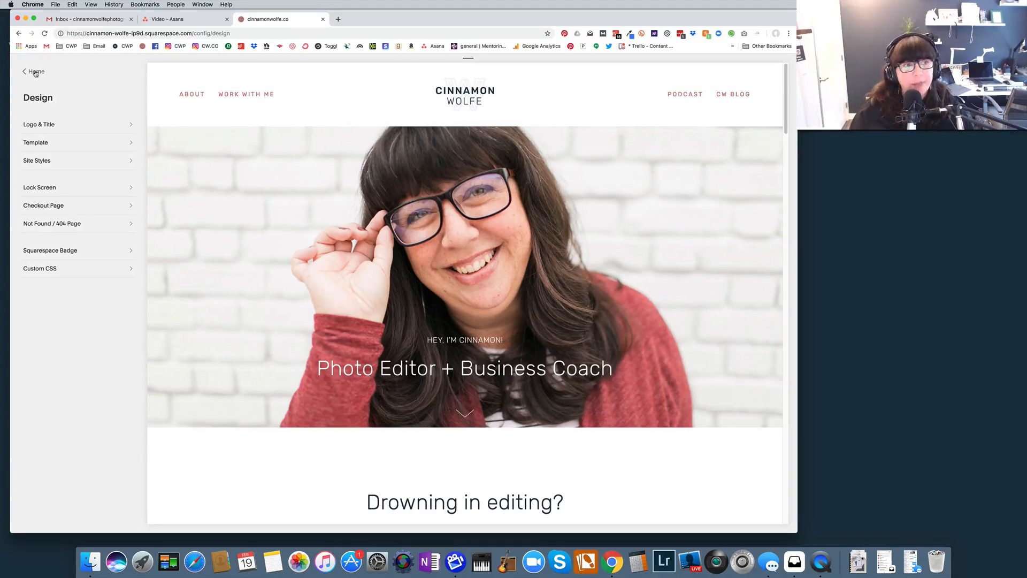
left_click(33, 71)
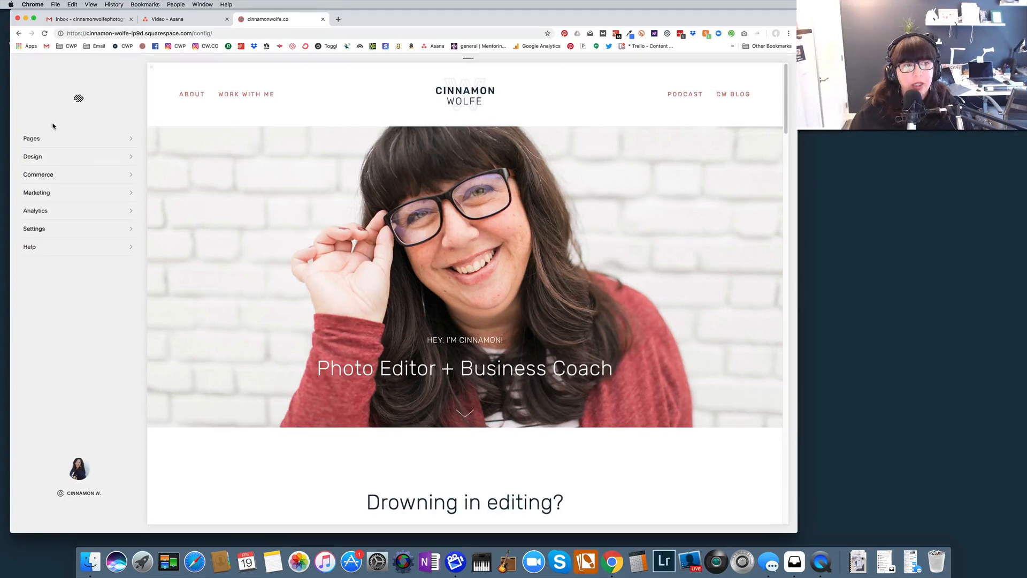
left_click(32, 156)
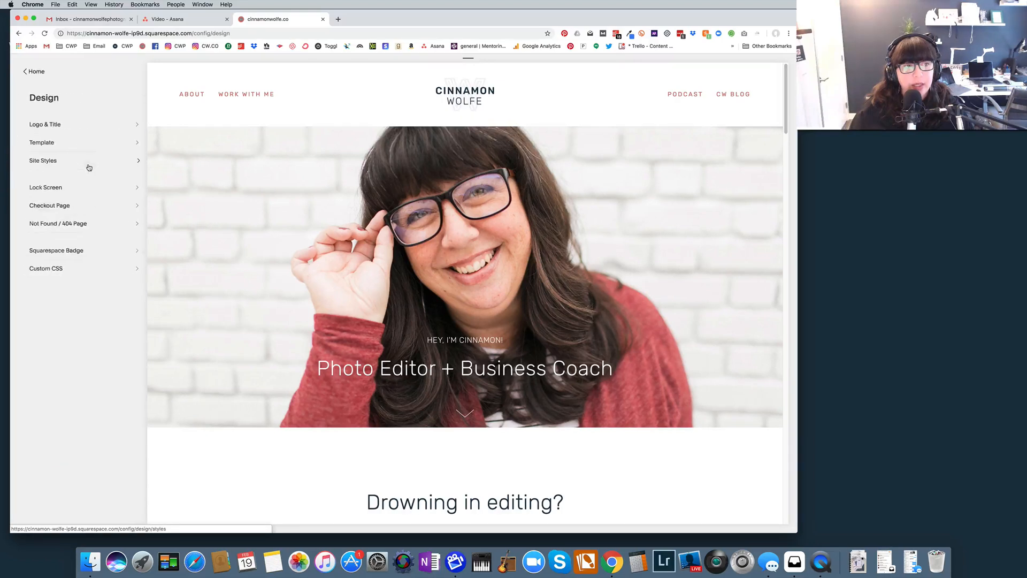
left_click(44, 124)
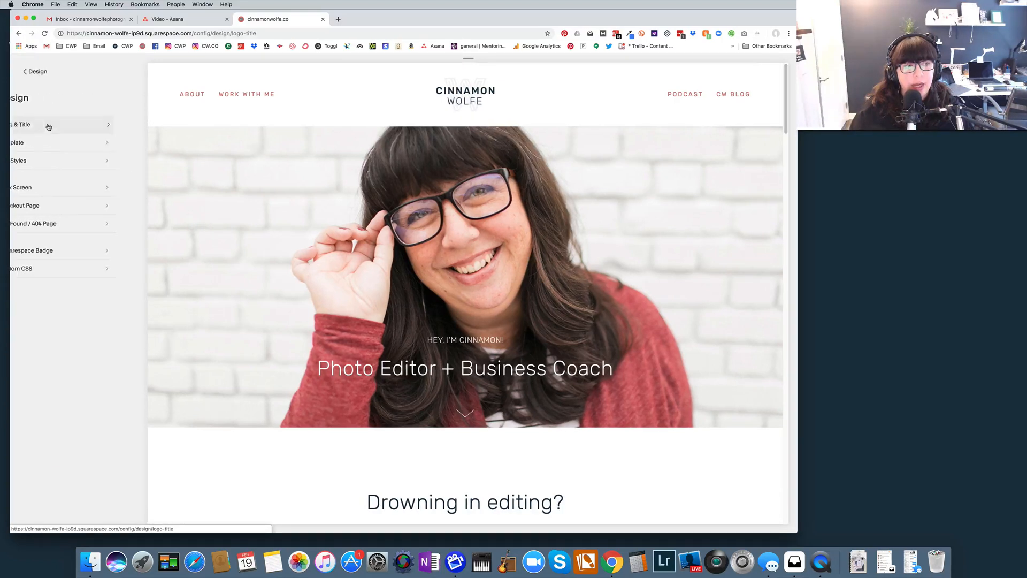
left_click(20, 124)
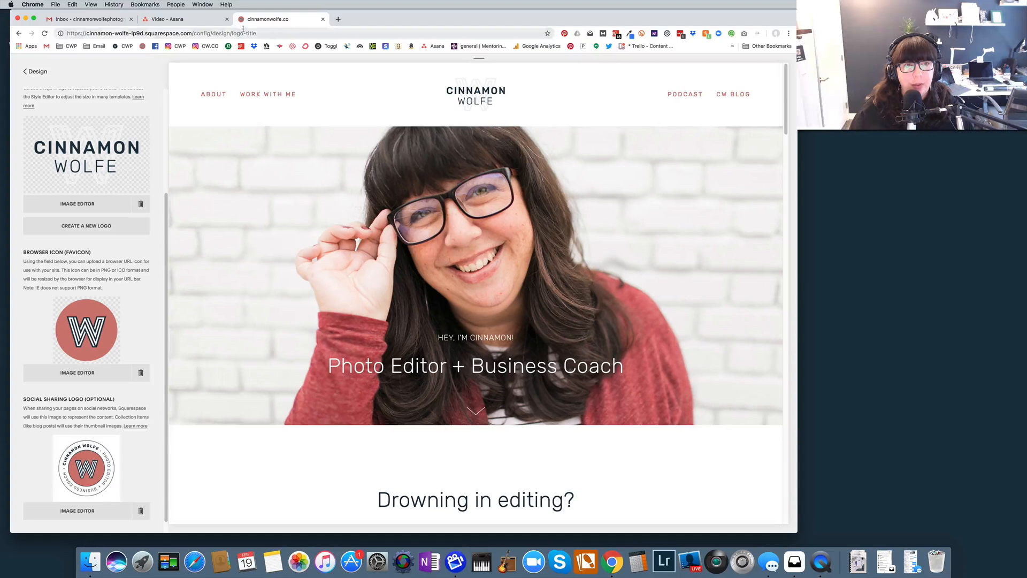
mouse_move(249, 20)
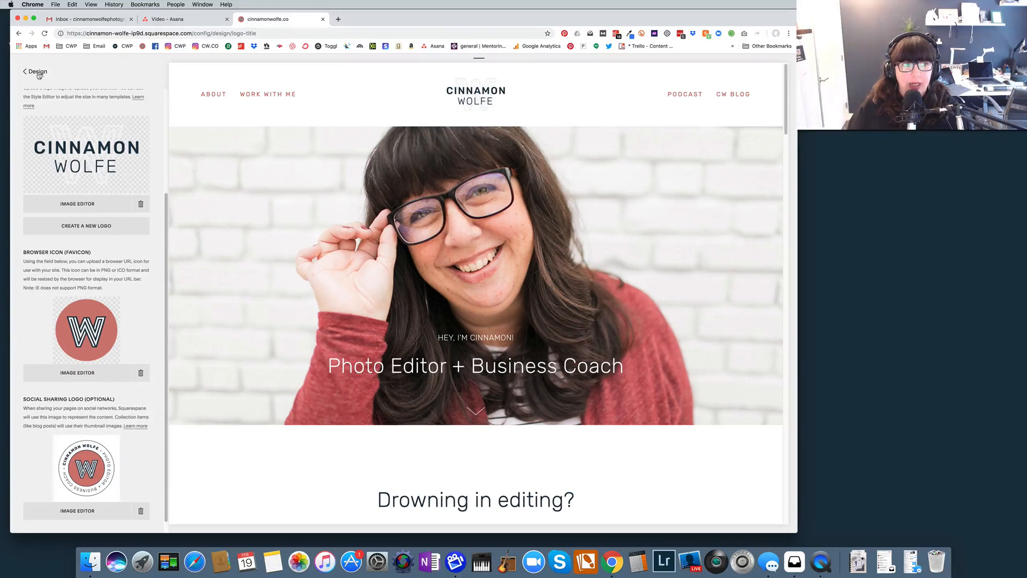
left_click(34, 71)
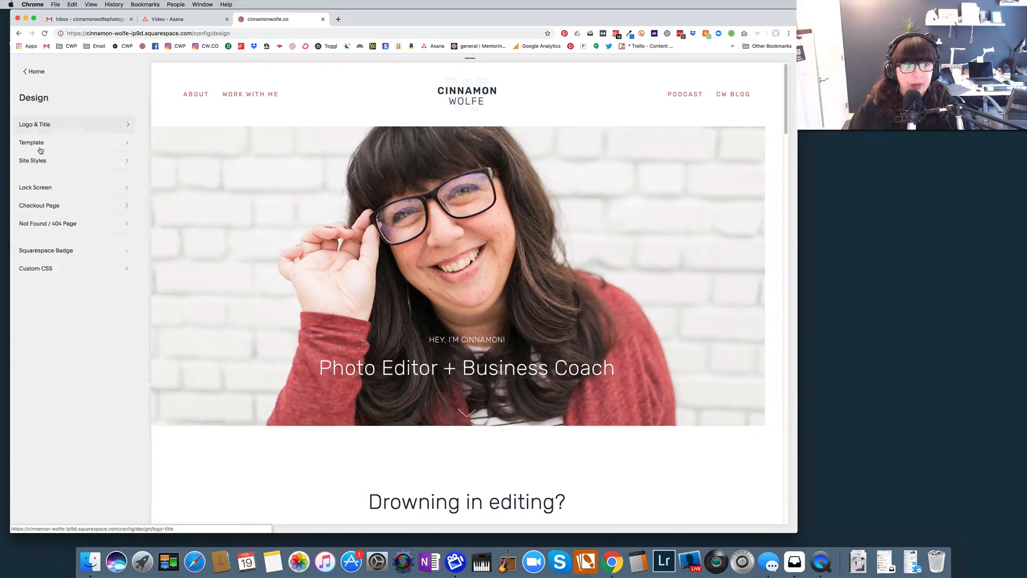
left_click(34, 123)
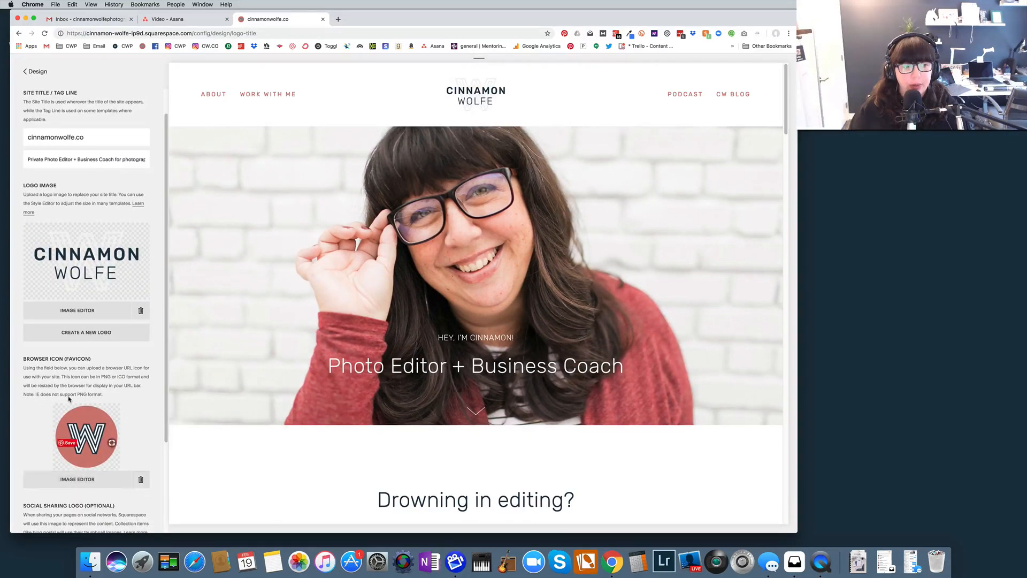
mouse_move(55, 394)
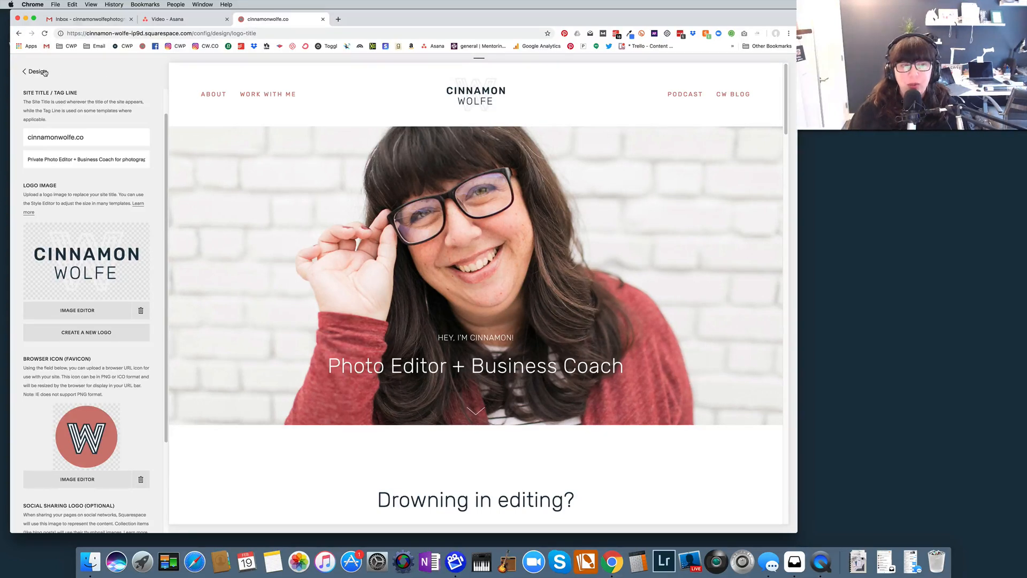
left_click(34, 71)
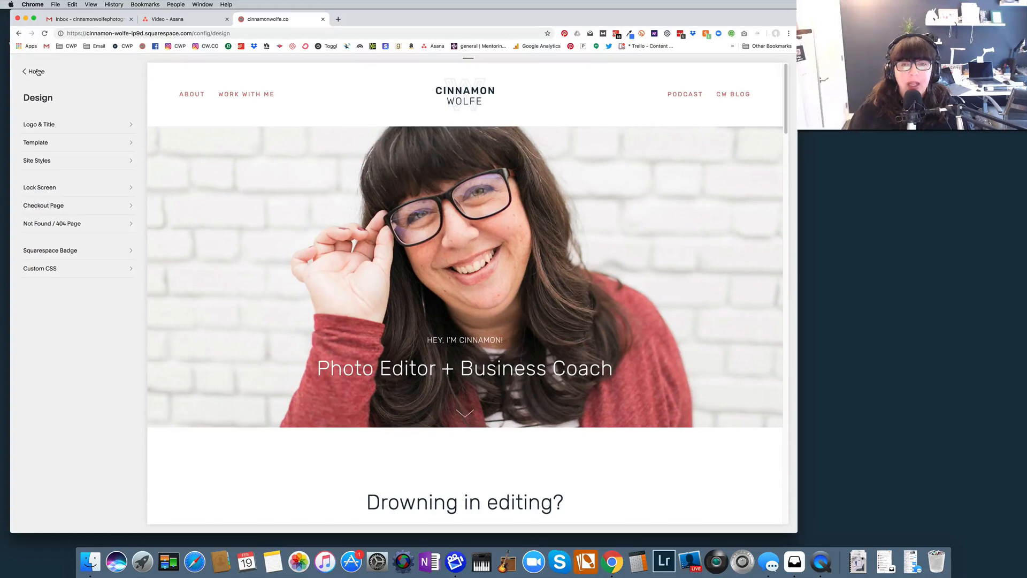